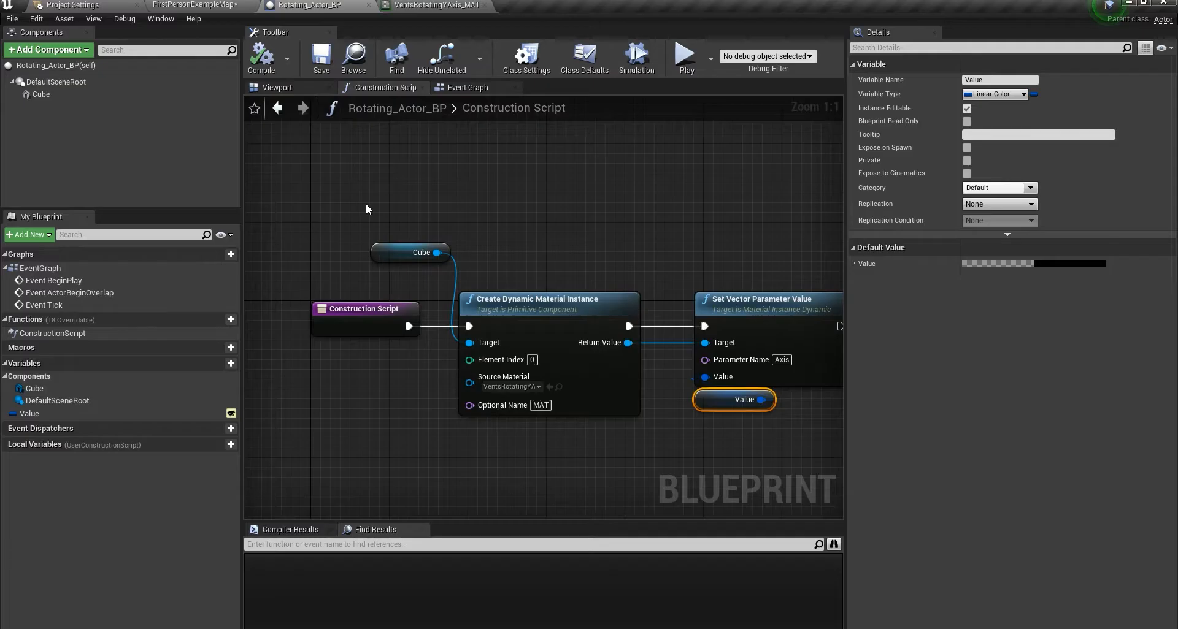
Preview the Cube in Rotating_Actor_BP's Viewport after browsing Add Component and glancing at the Event Graph.
left_click(277, 87)
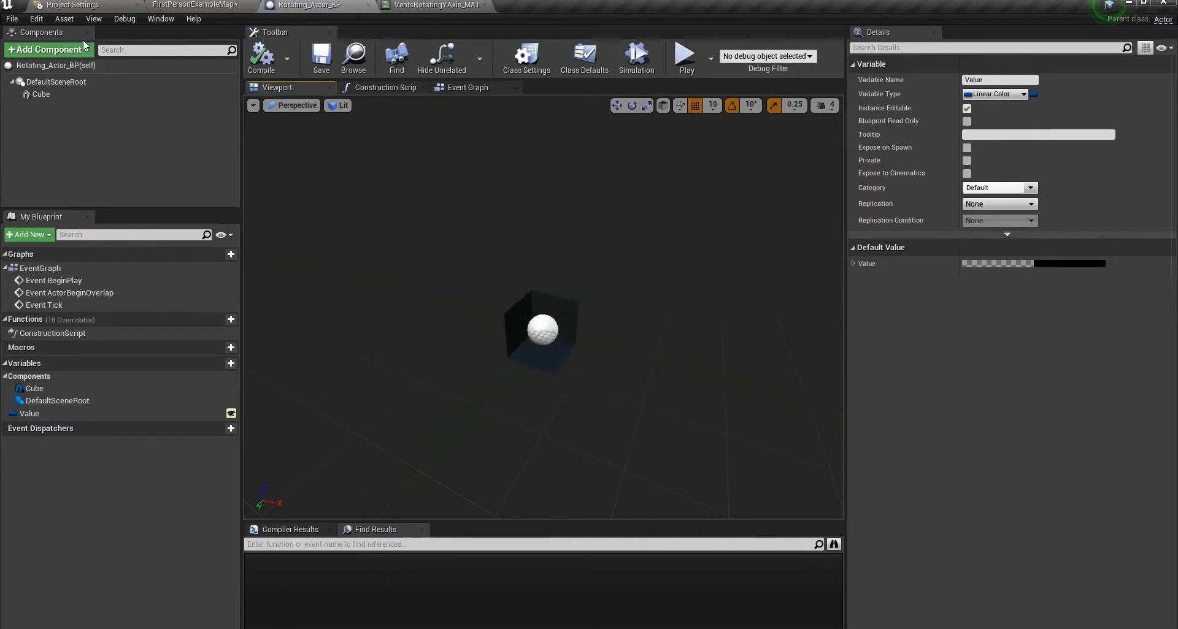
left_click(47, 50)
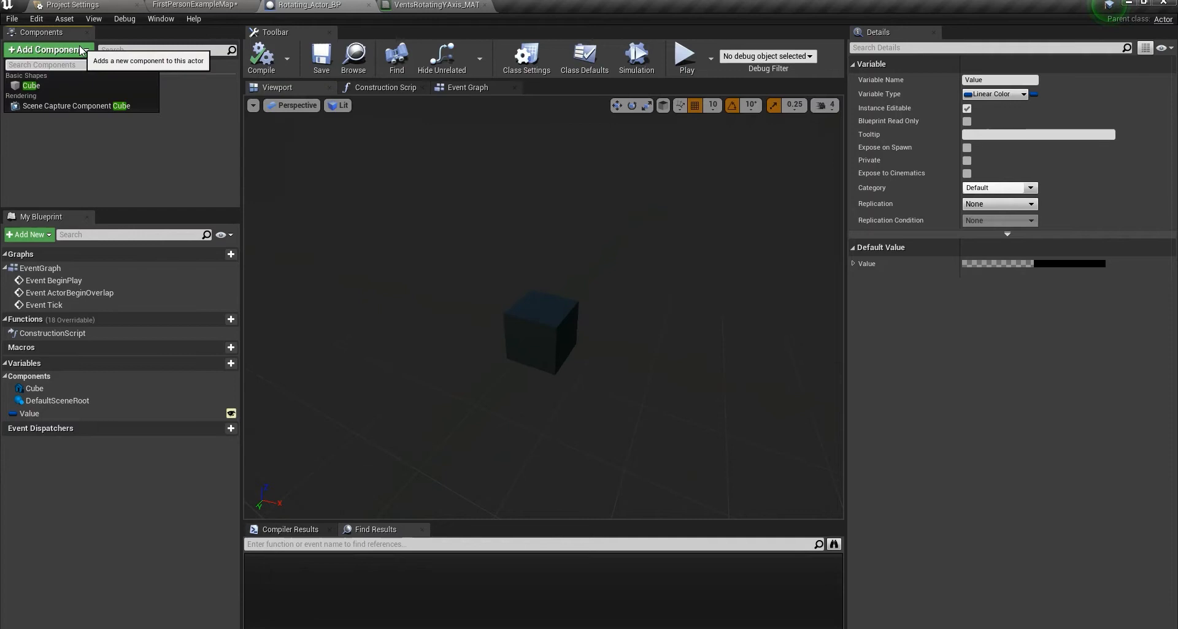
type("rotat")
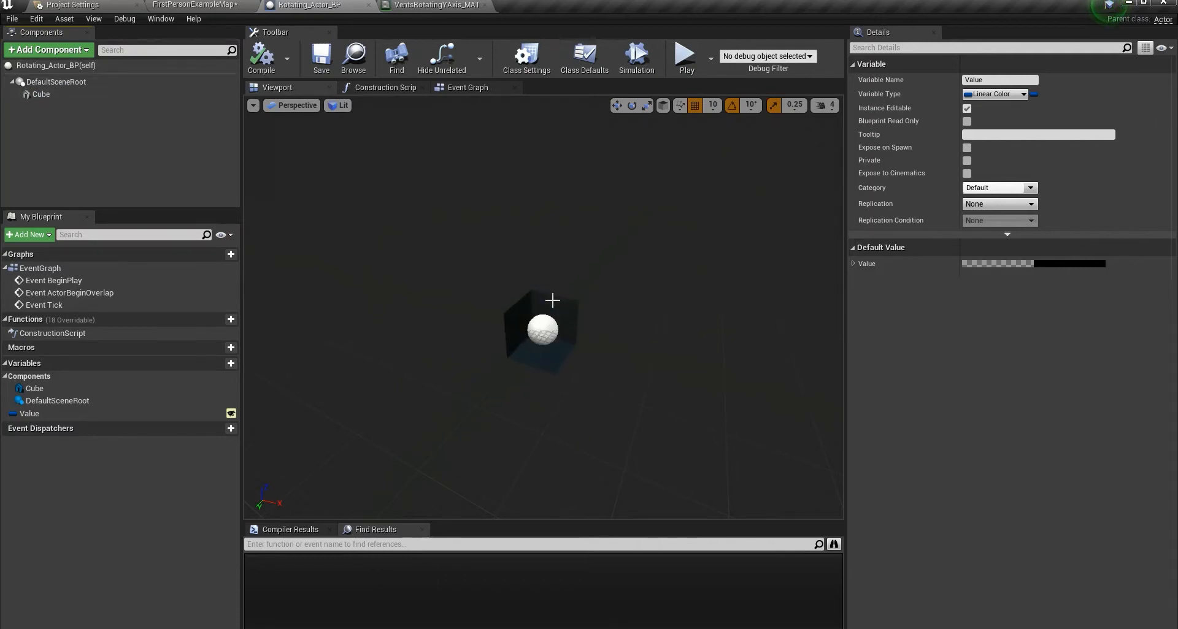
left_click(467, 88)
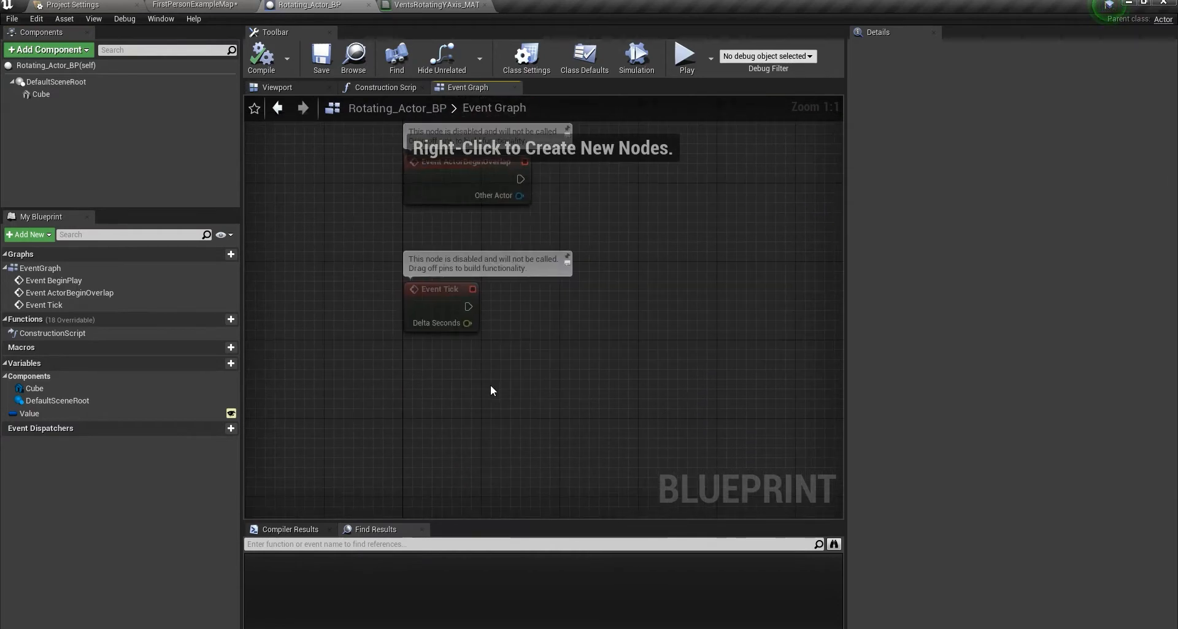
left_click(277, 87)
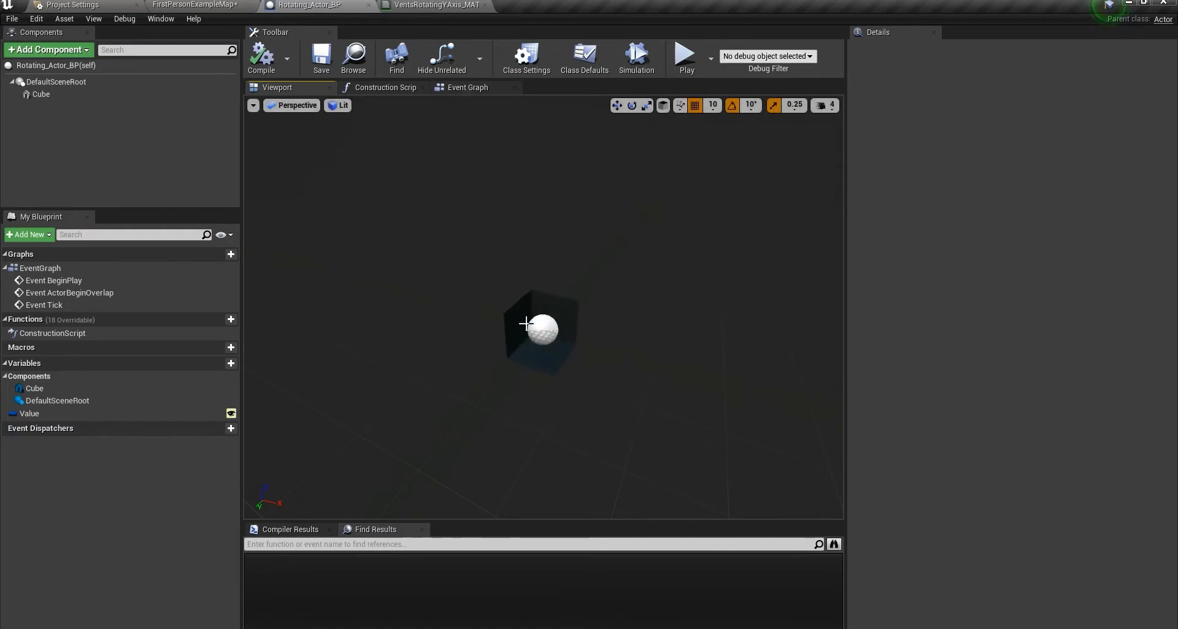
mouse_move(539, 365)
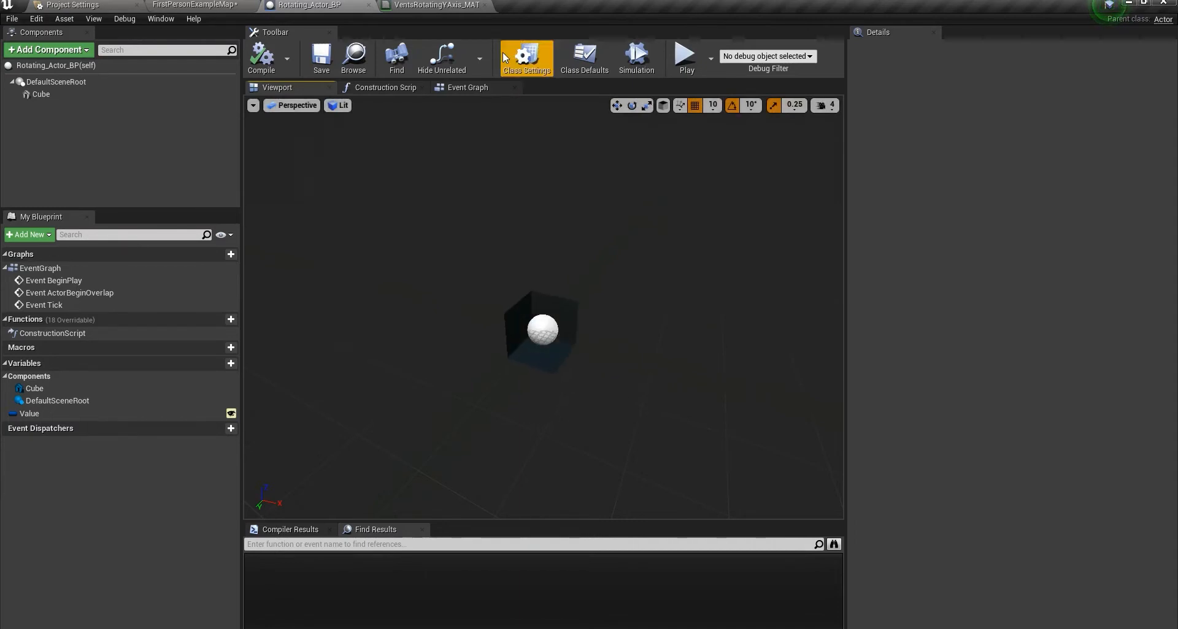
Open the VentsRotatingYAxis_MAT graph to inspect Axis and Time feeding RotateAboutAxis.
left_click(432, 6)
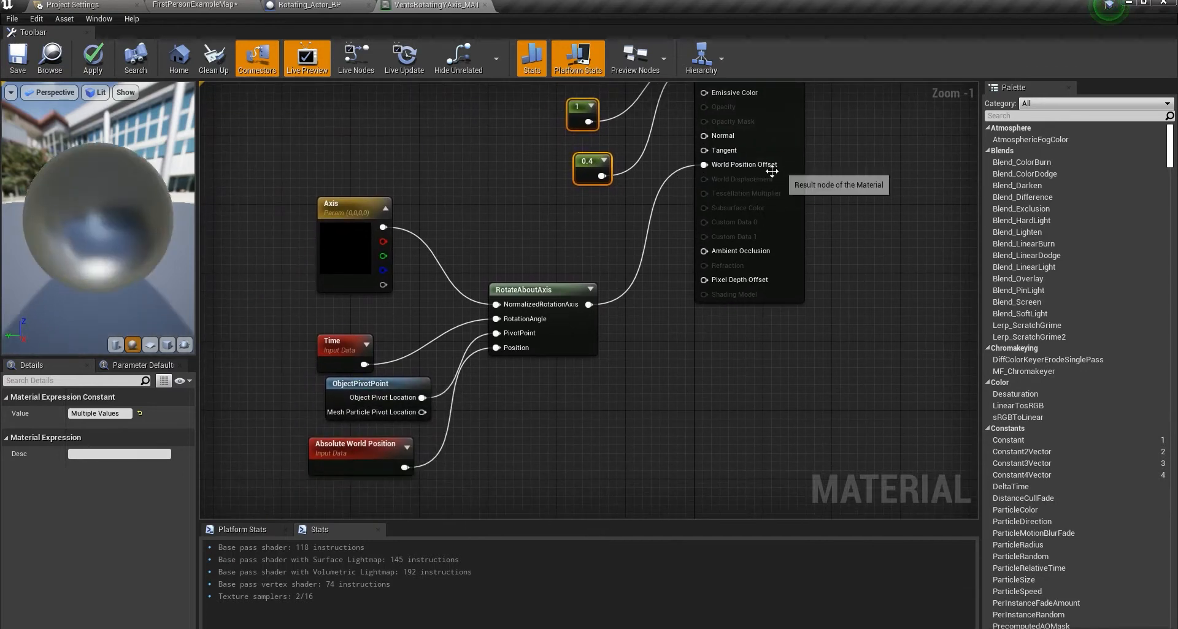
mouse_move(735, 181)
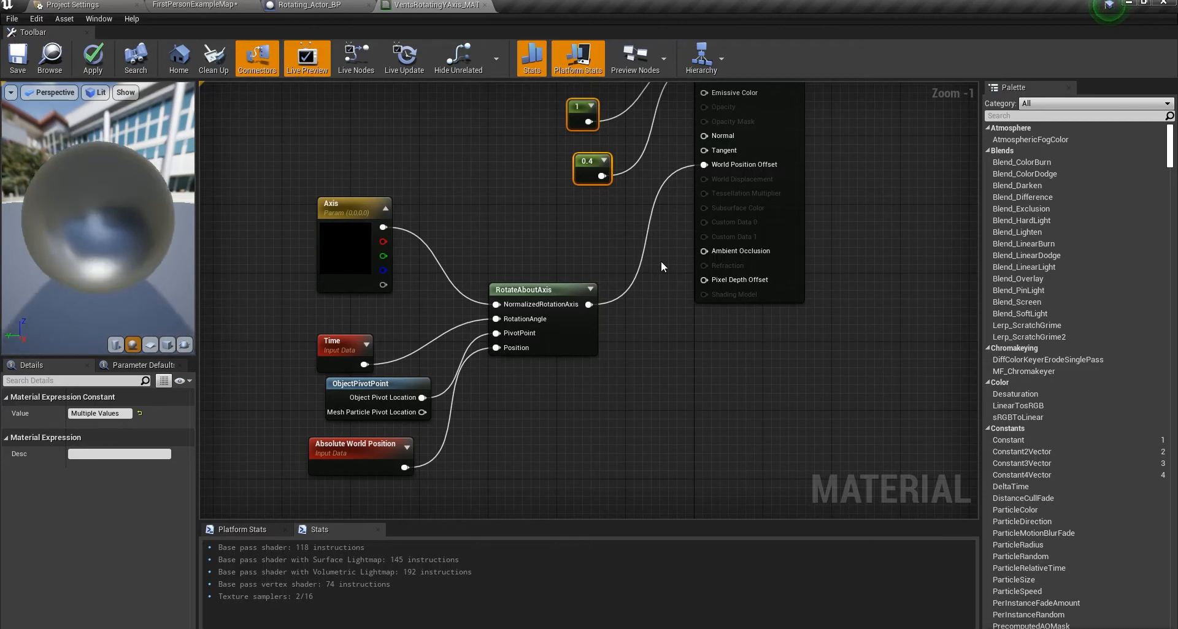
mouse_move(735, 187)
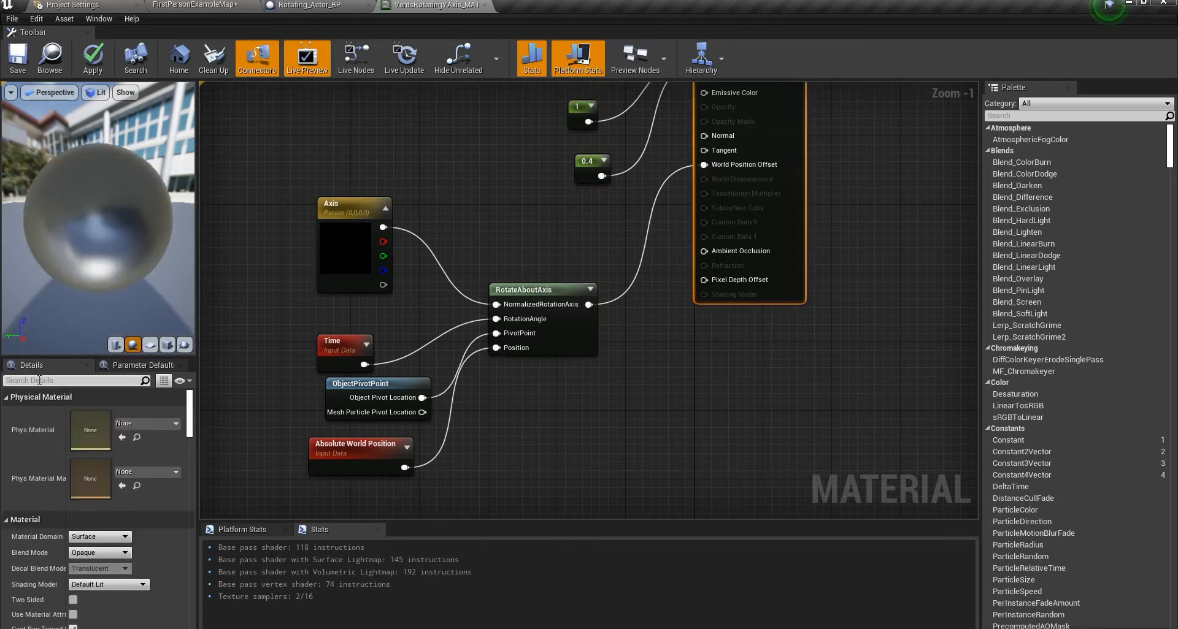
type("full")
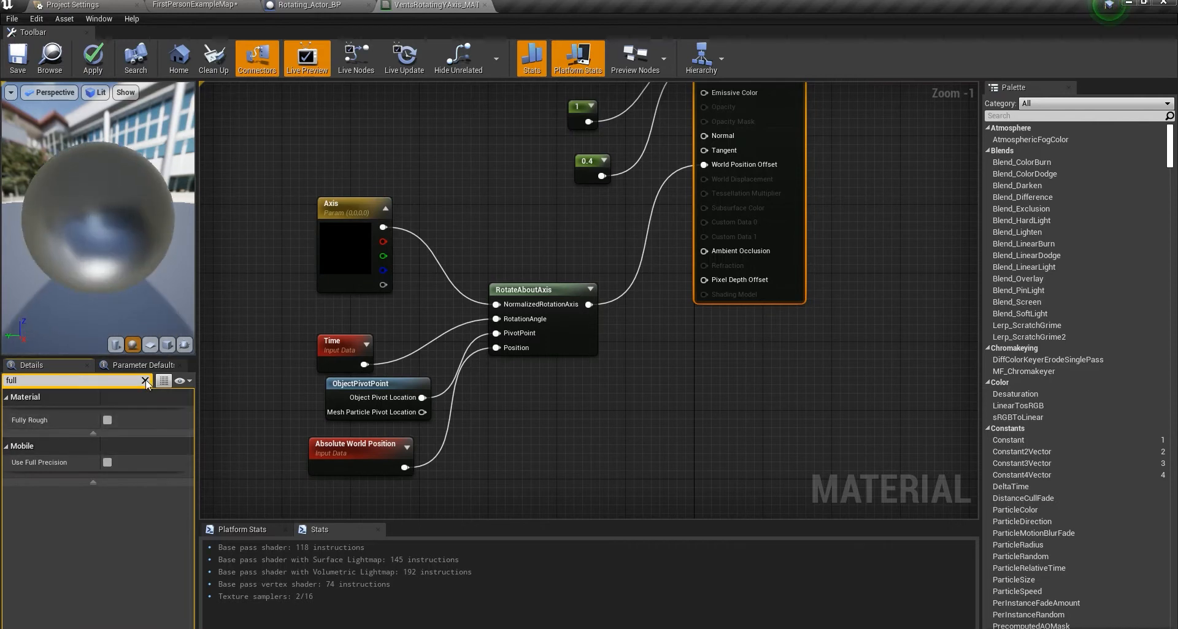
left_click(145, 381)
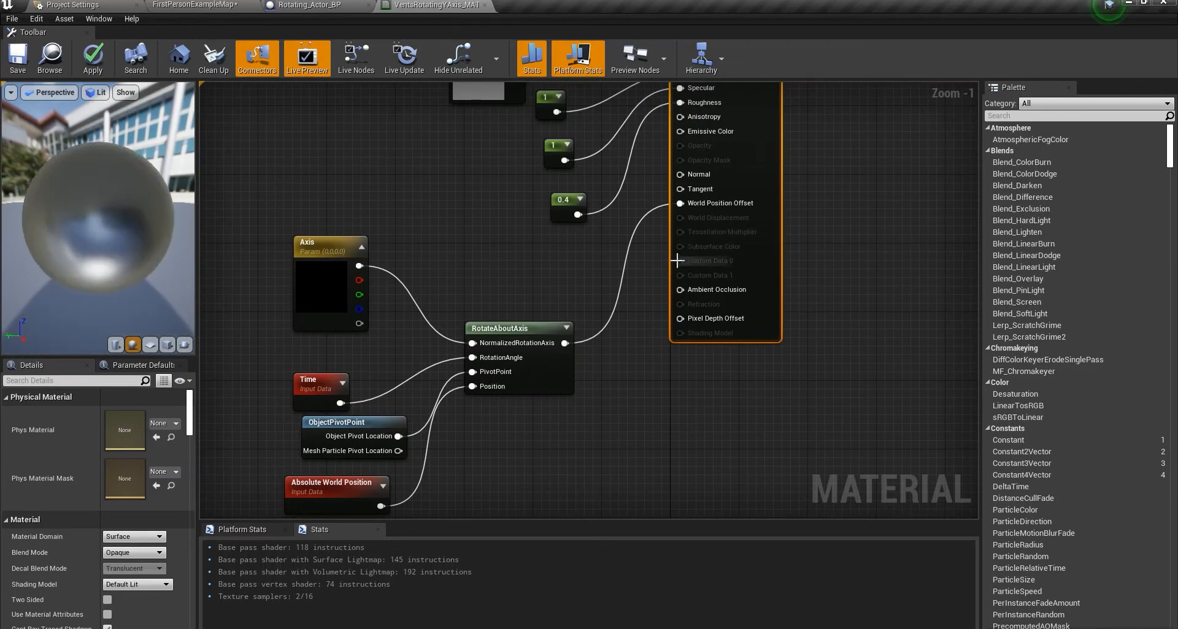
mouse_move(685, 203)
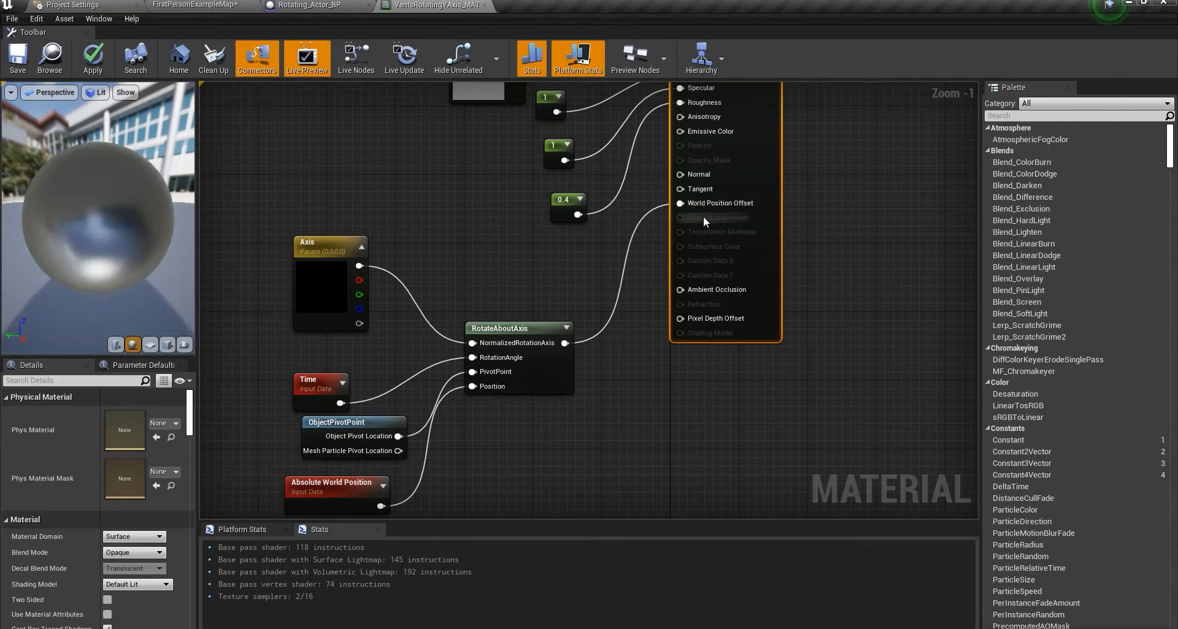
mouse_move(495, 259)
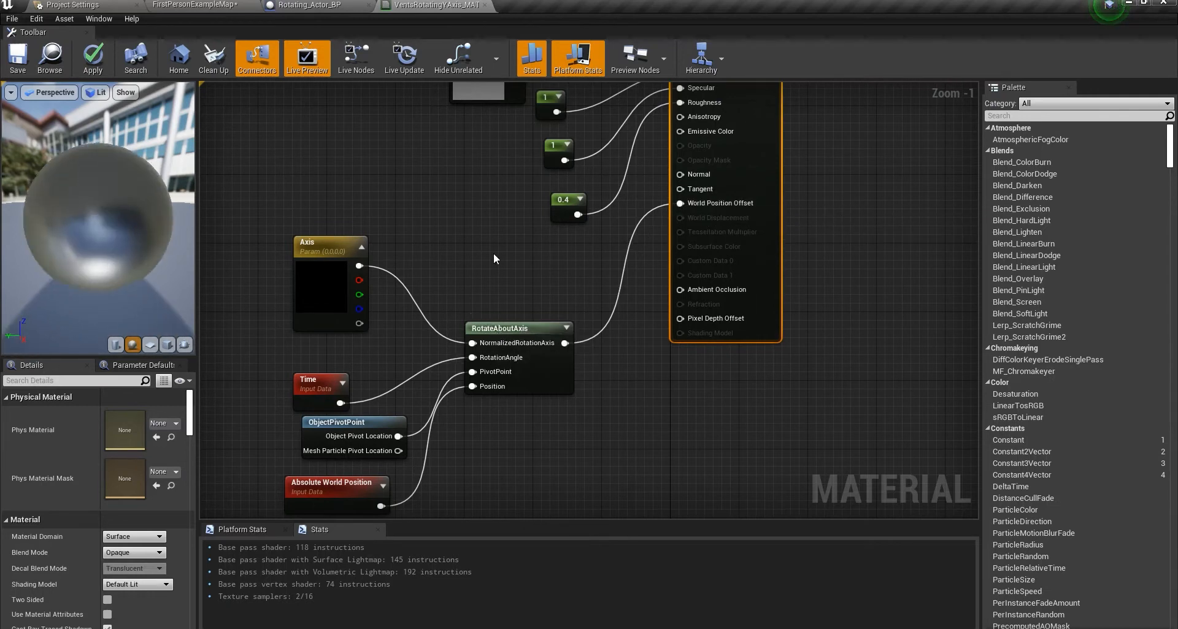
Dismiss the 'ro' node search and give the Axis parameter a default R of 1.0.
type("rotate")
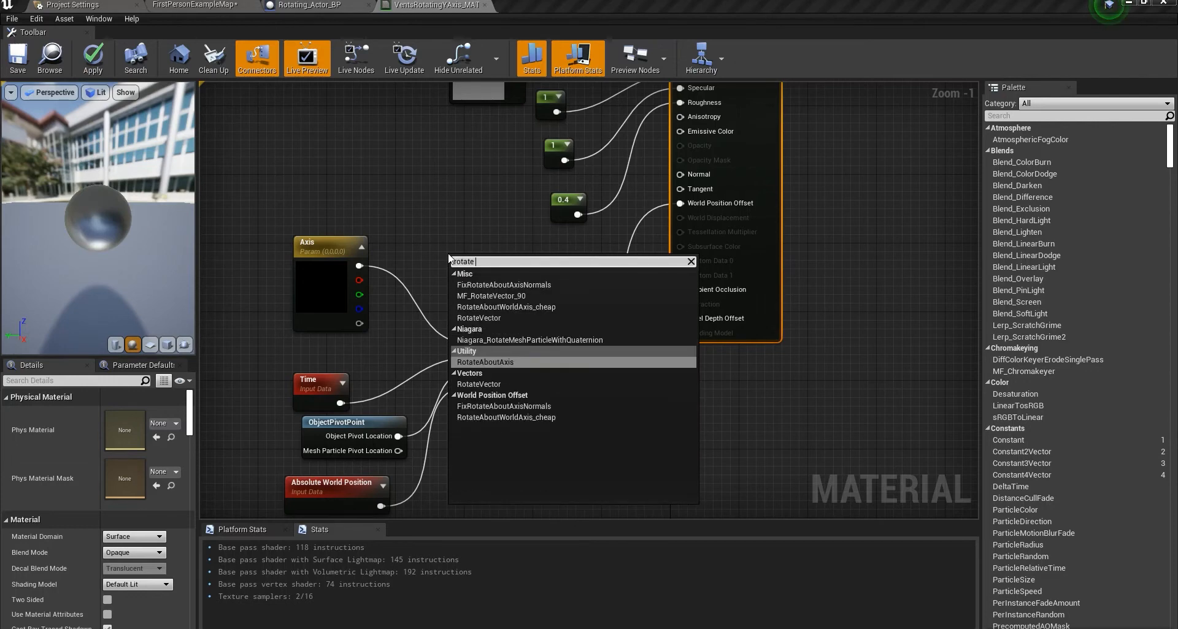
left_click(485, 361)
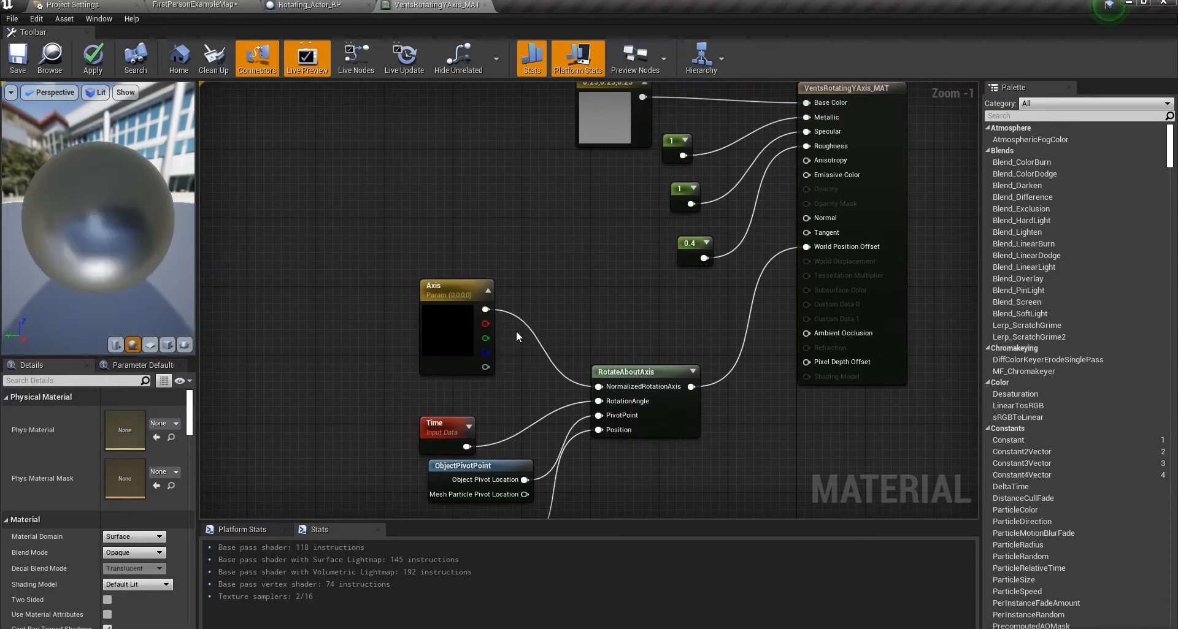
left_click(455, 285)
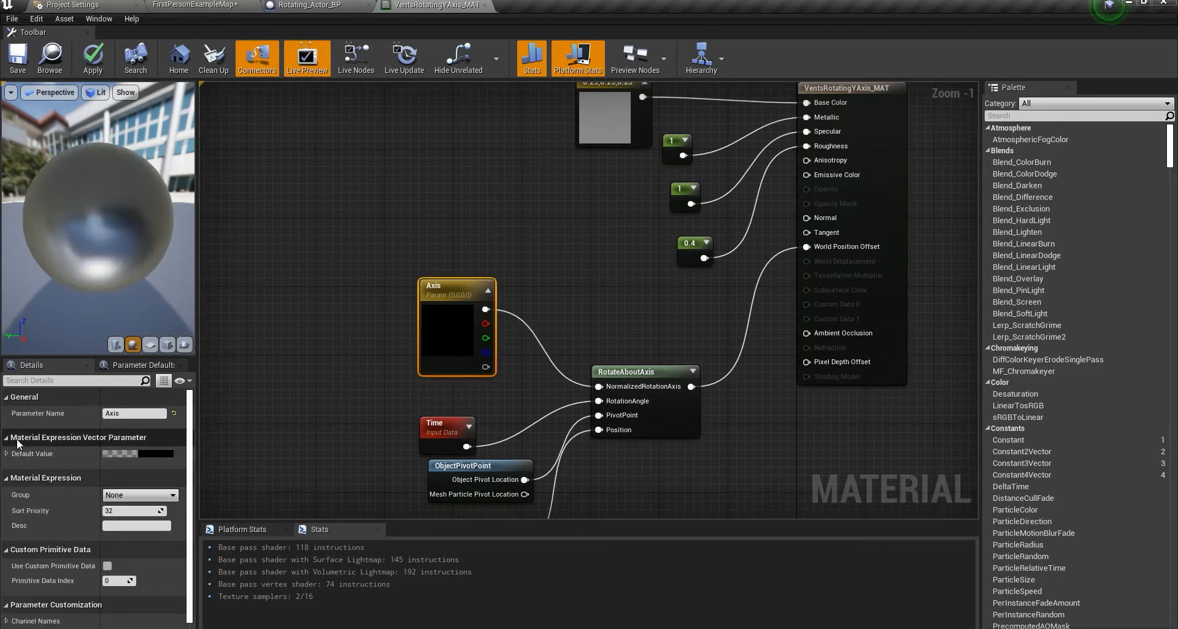
left_click(7, 454)
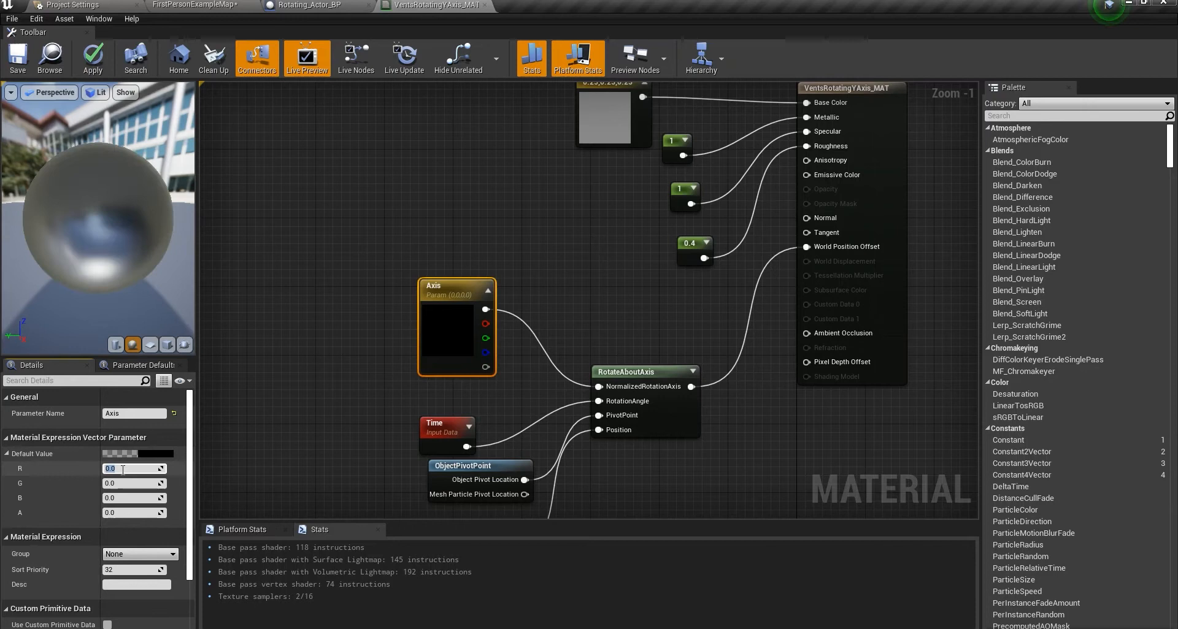
type("1.0")
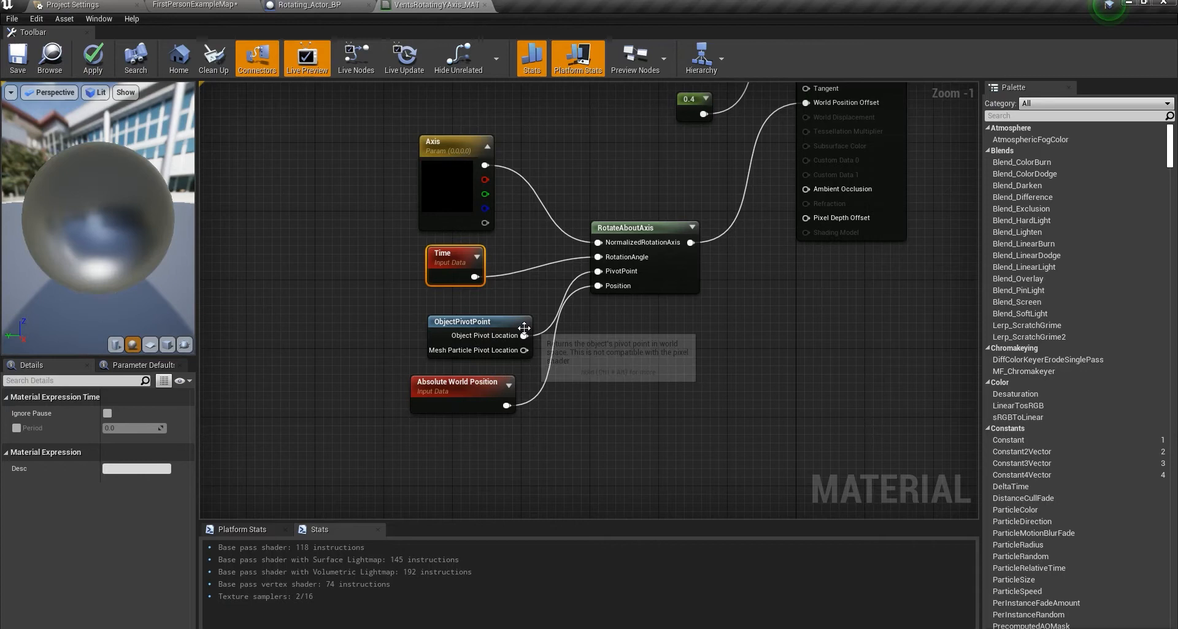
mouse_move(611, 307)
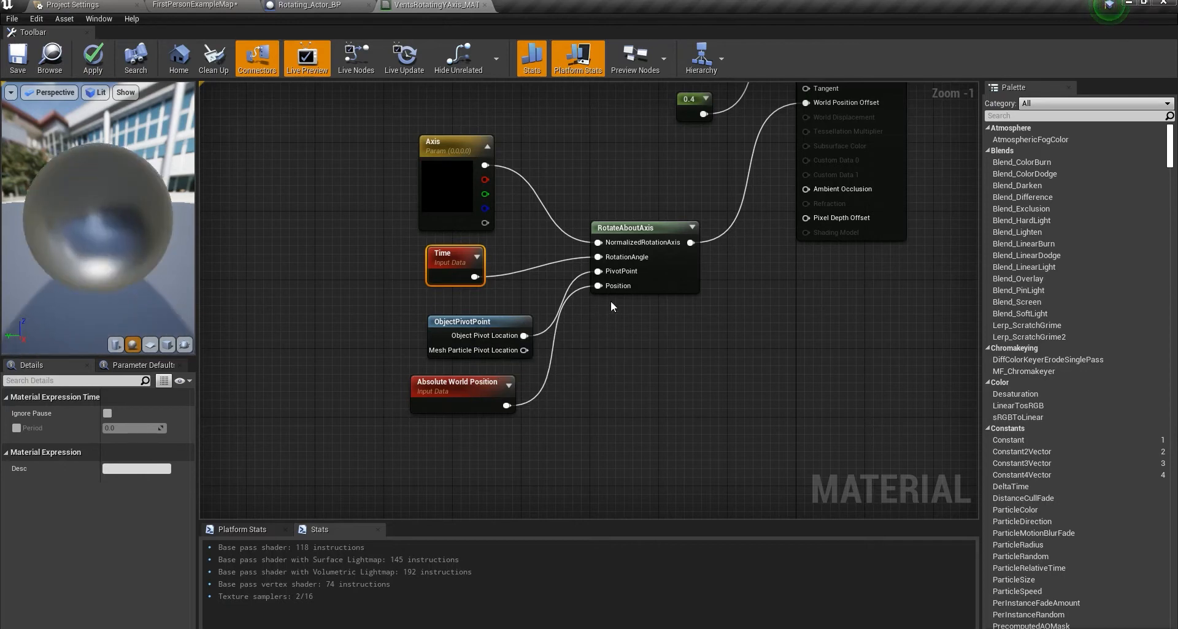
mouse_move(441, 409)
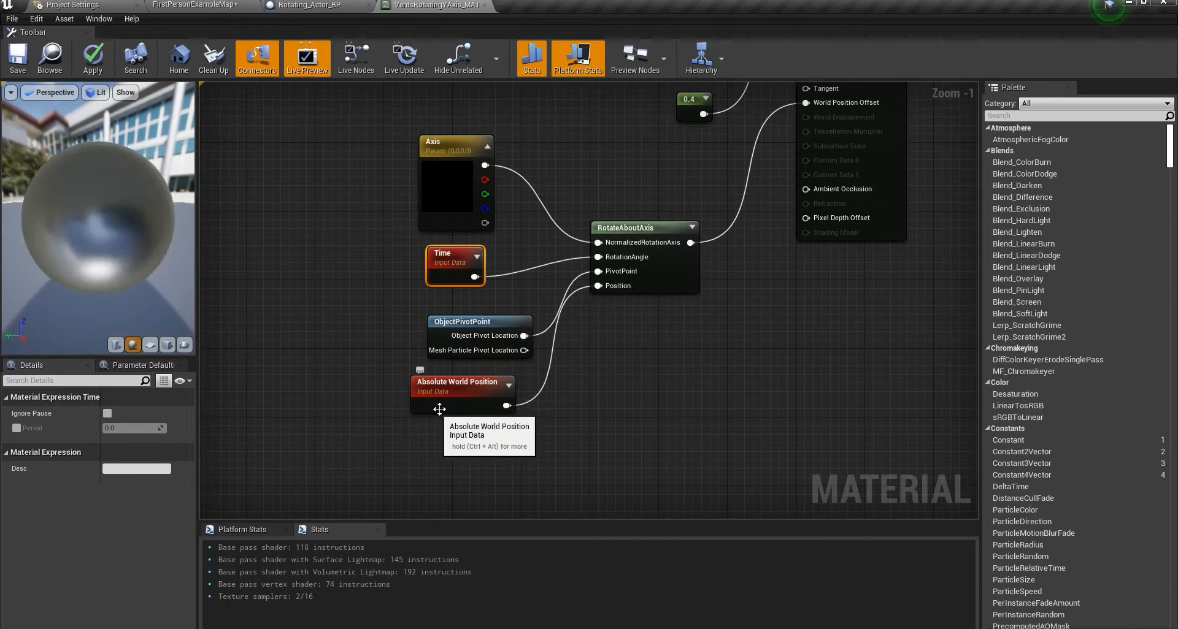
mouse_move(699, 315)
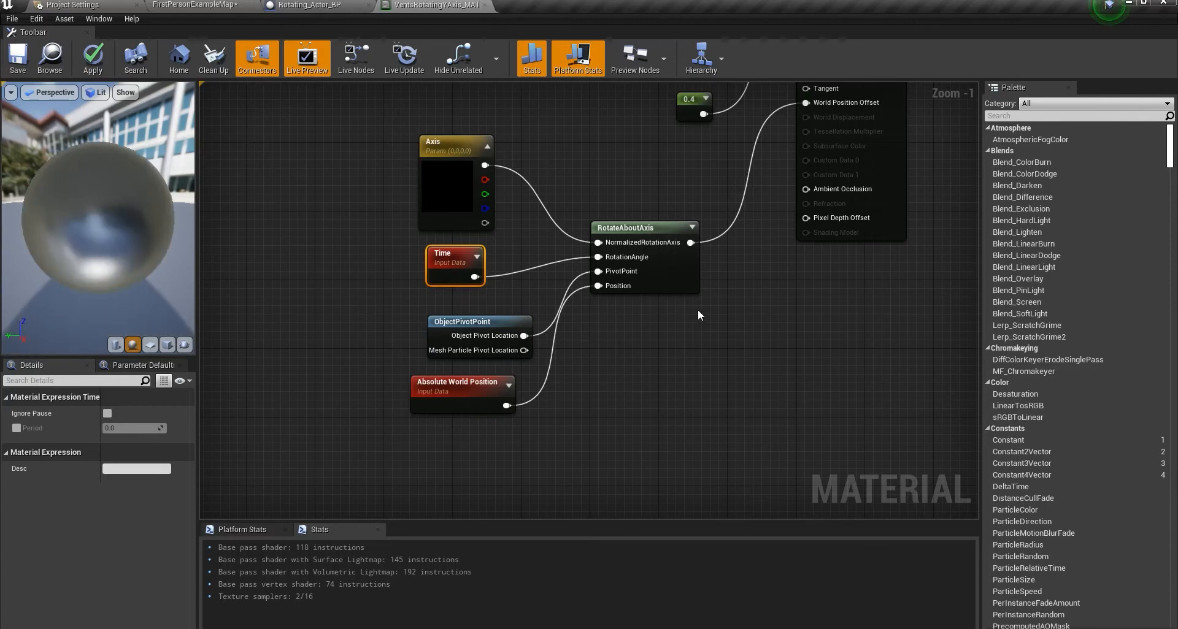
Scroll the Details panel to show Rotating_Actor_BP's Value channels R, G, B, A at 0.0.
scroll("down", 3)
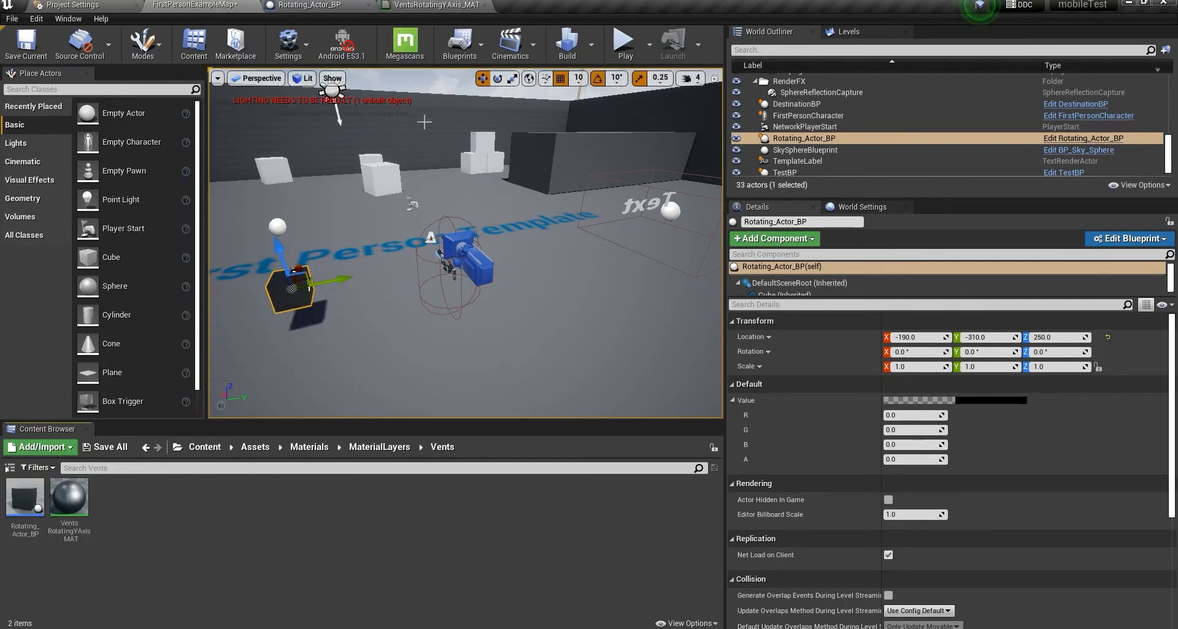
Inspect the construction script's dynamic material and Set Vector Parameter Value nodes, checking the material's Axis.
left_click(308, 6)
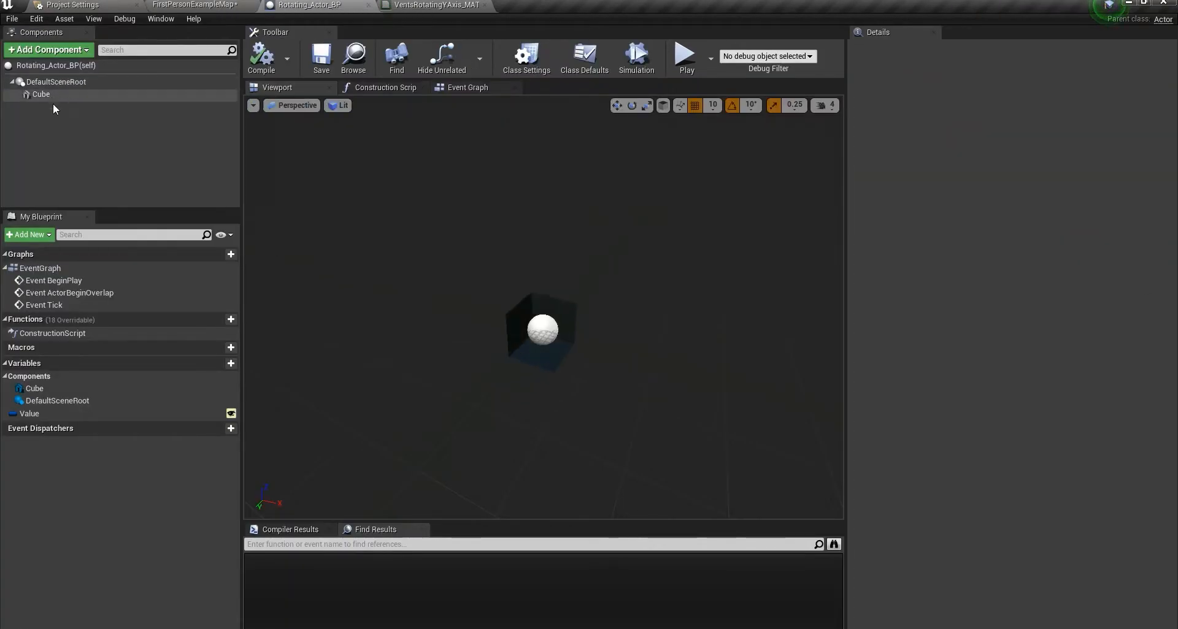
mouse_move(41, 94)
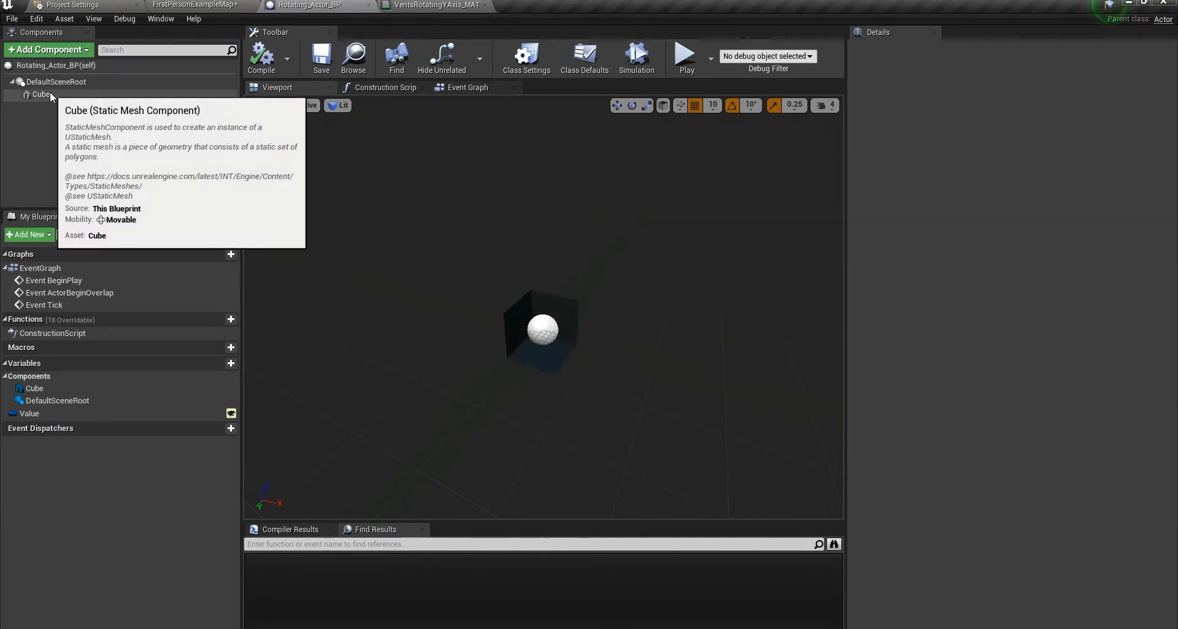
mouse_move(41, 94)
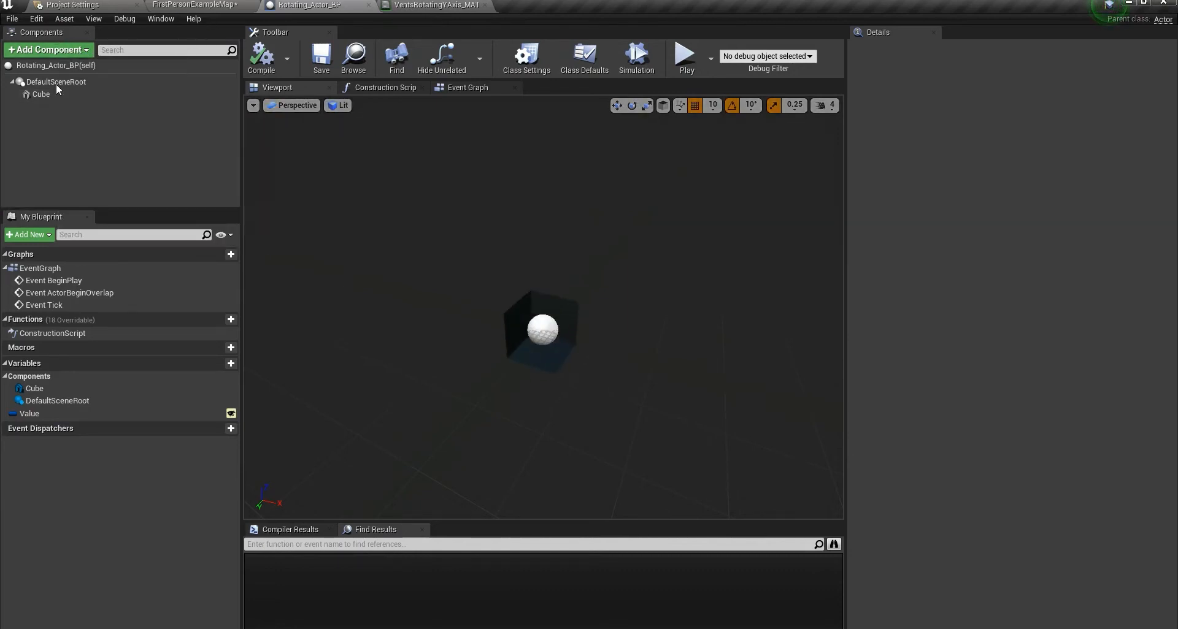
left_click(386, 87)
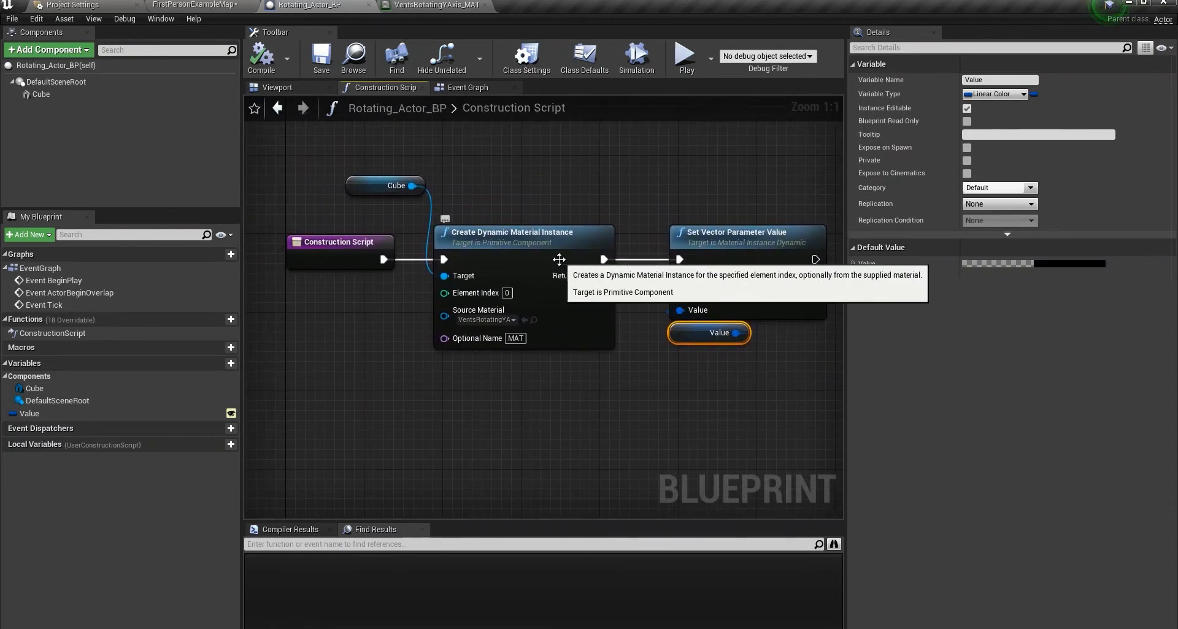
mouse_move(458, 261)
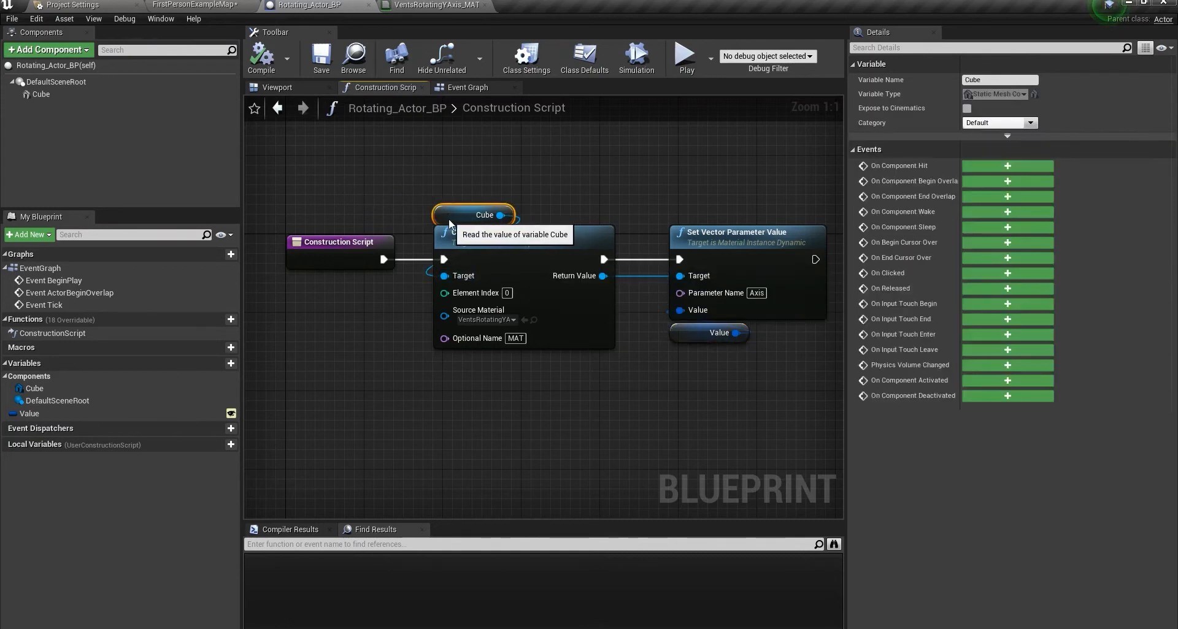
mouse_move(631, 389)
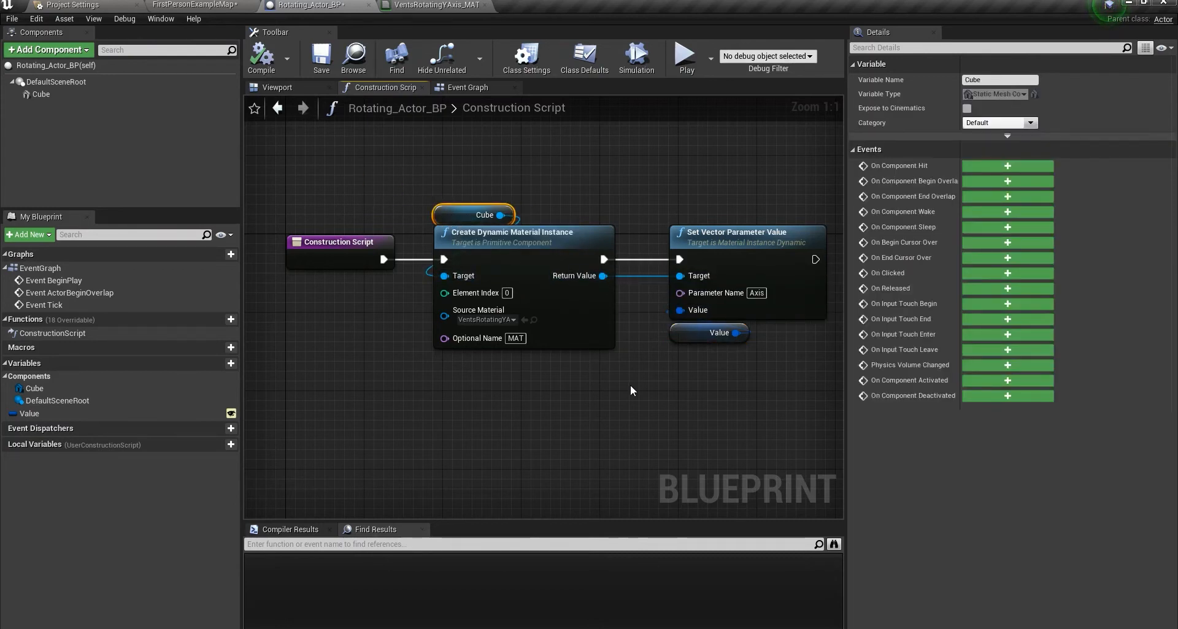
mouse_move(530, 368)
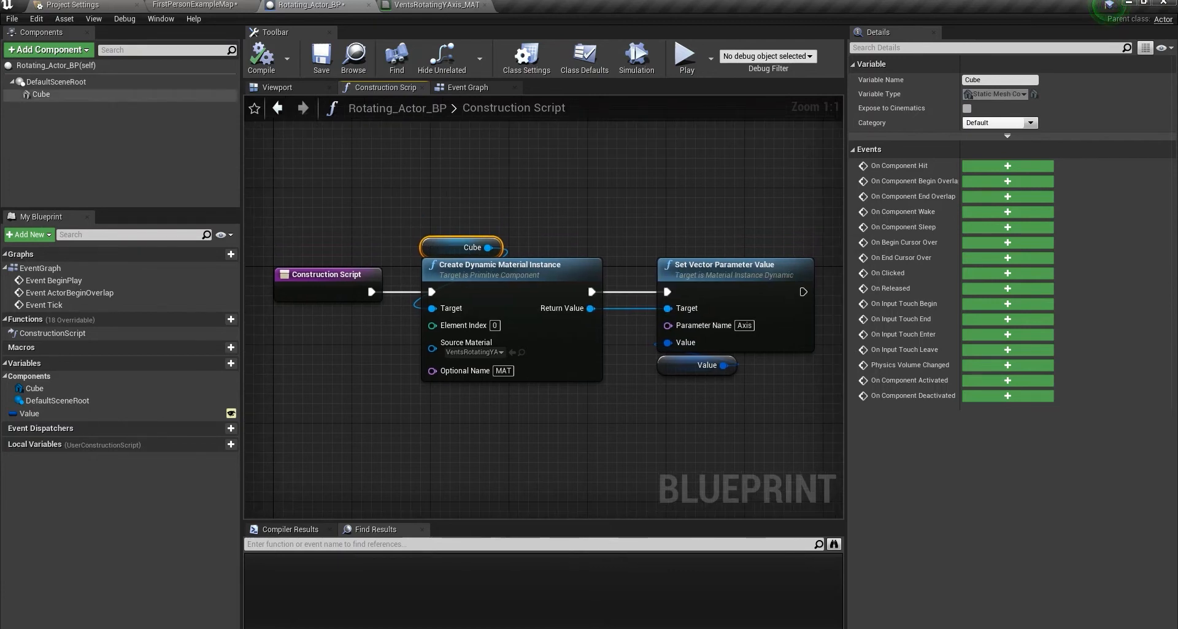
mouse_move(487, 271)
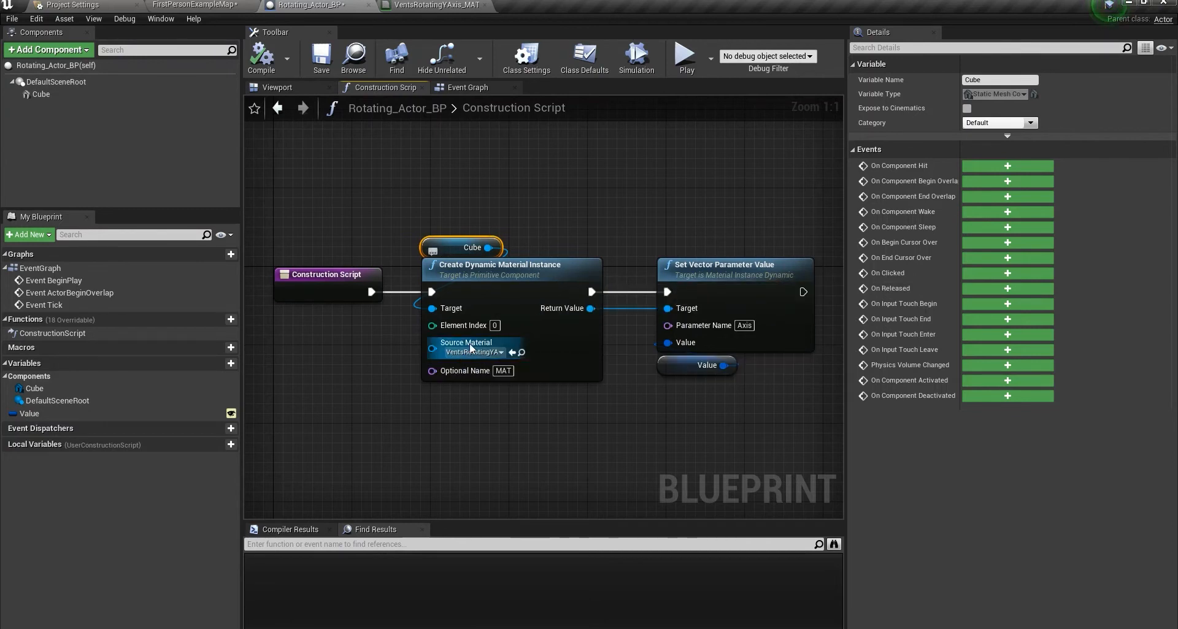
mouse_move(522, 368)
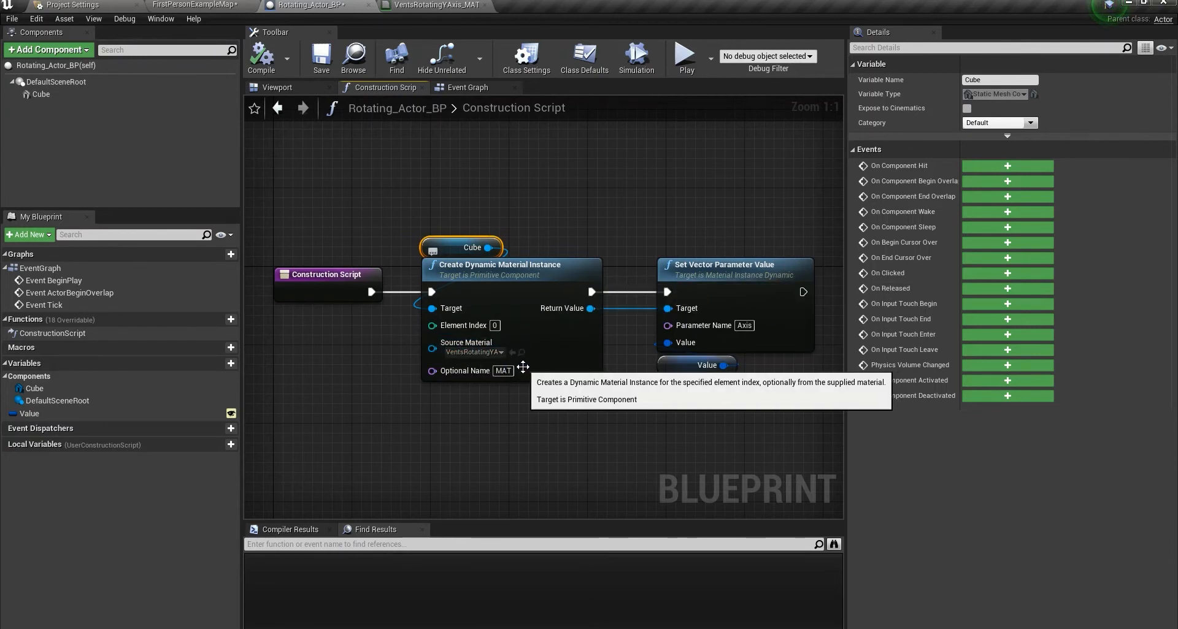
mouse_move(535, 410)
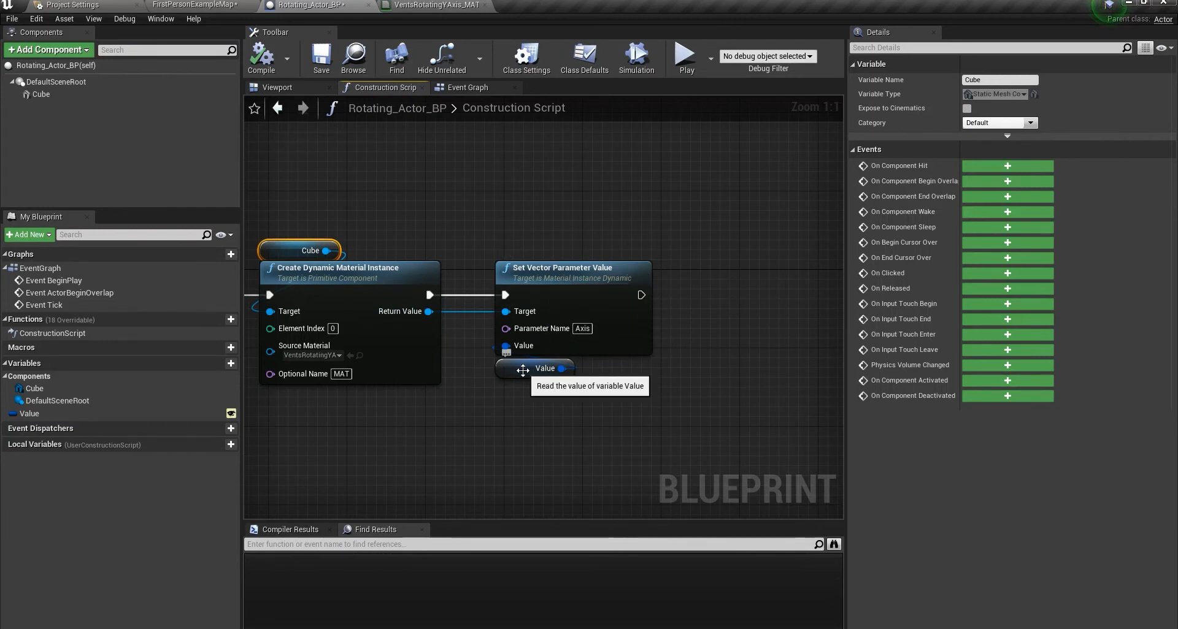
mouse_move(544, 331)
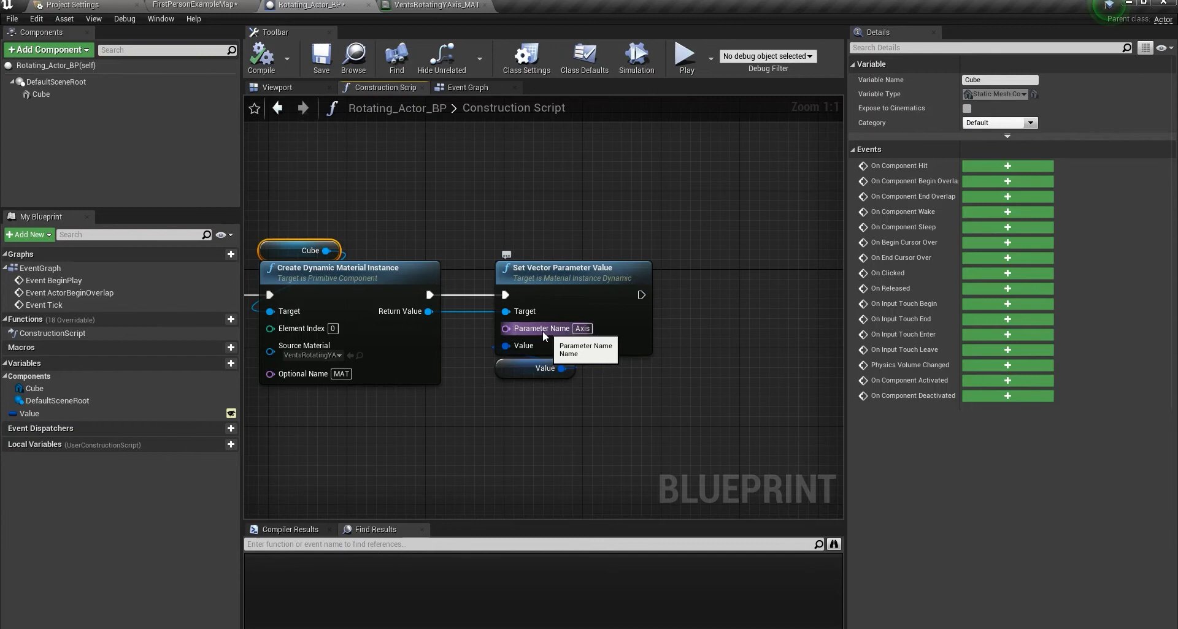
left_click(406, 6)
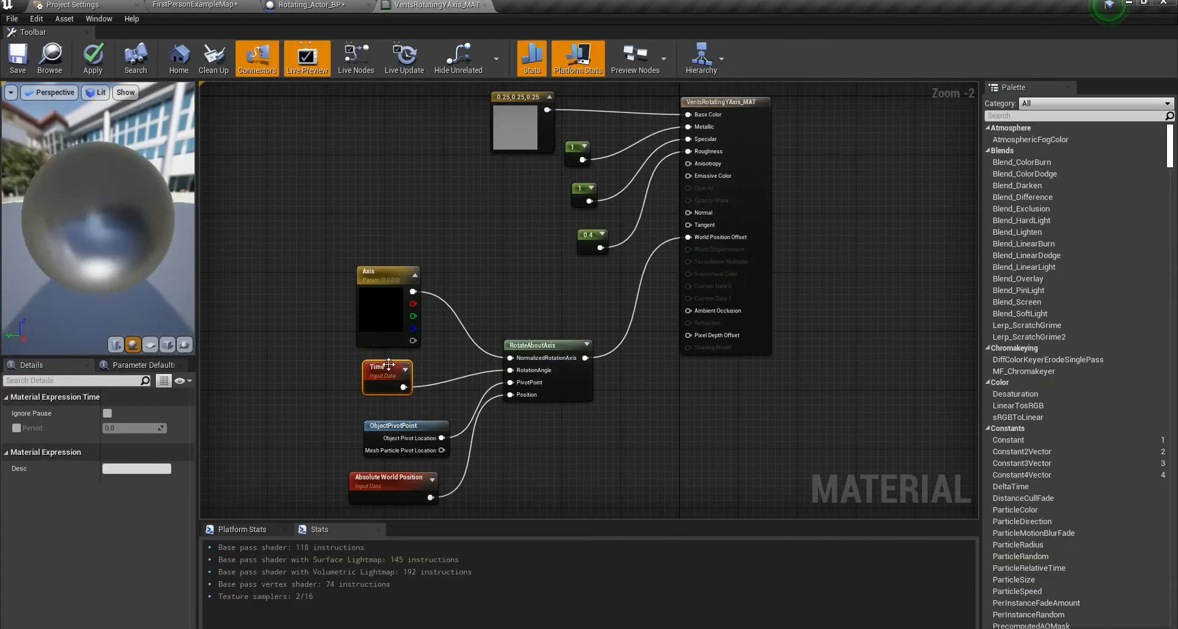
mouse_move(388, 278)
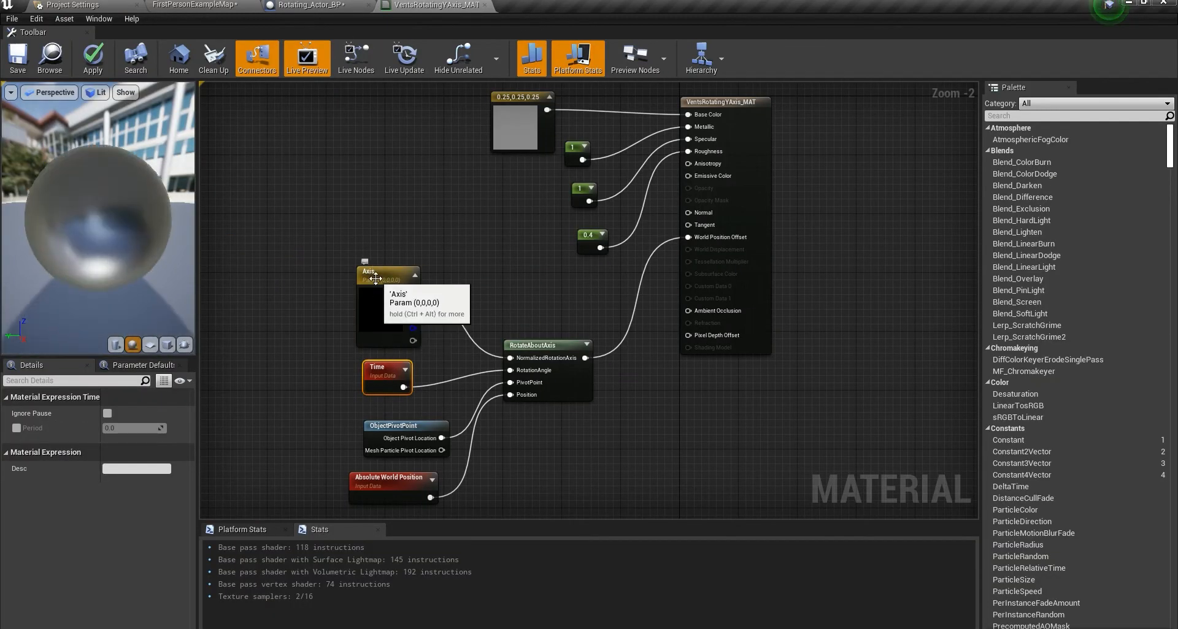
left_click(311, 7)
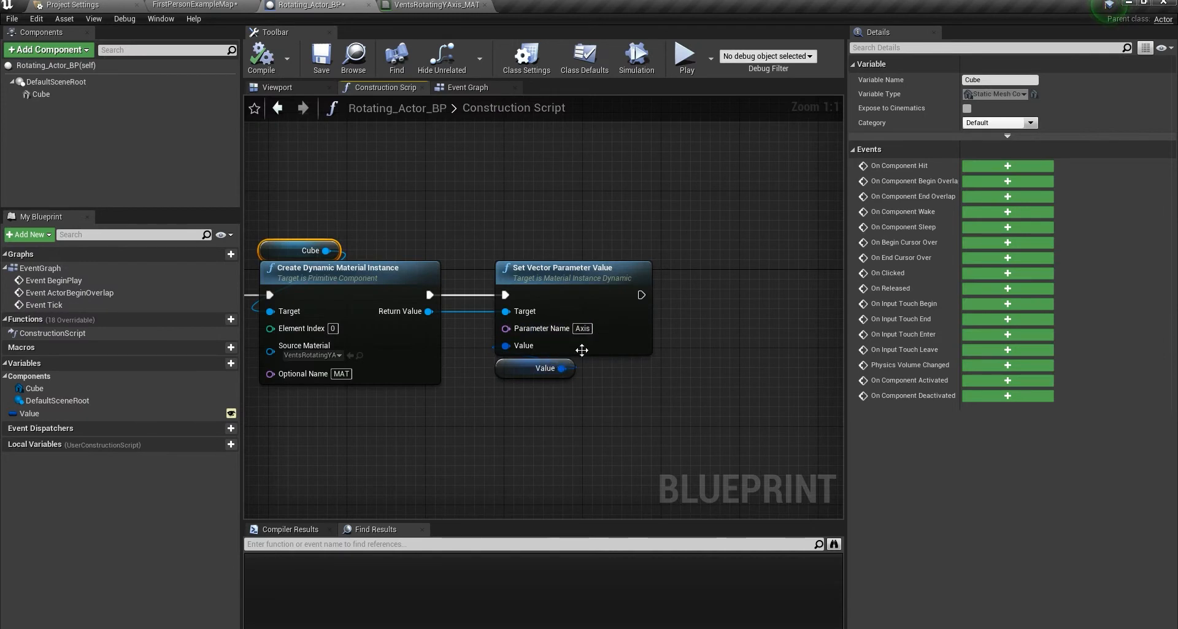
Promote the Value pin of Set Vector Parameter Value to a Blueprint variable.
right_click(505, 346)
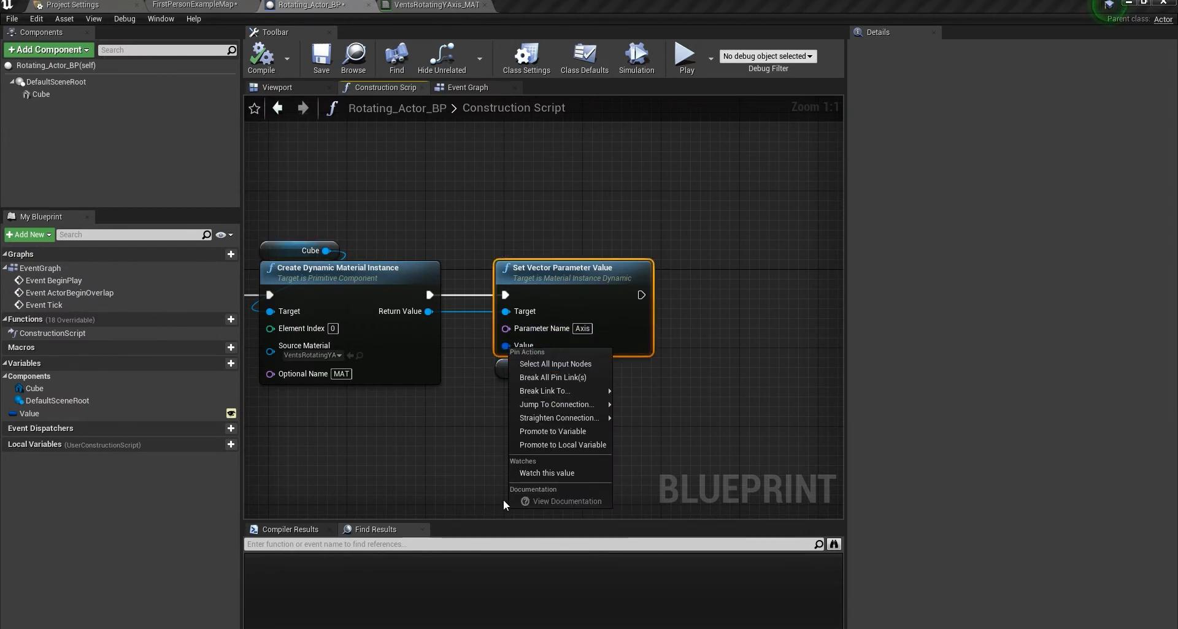
mouse_move(552, 431)
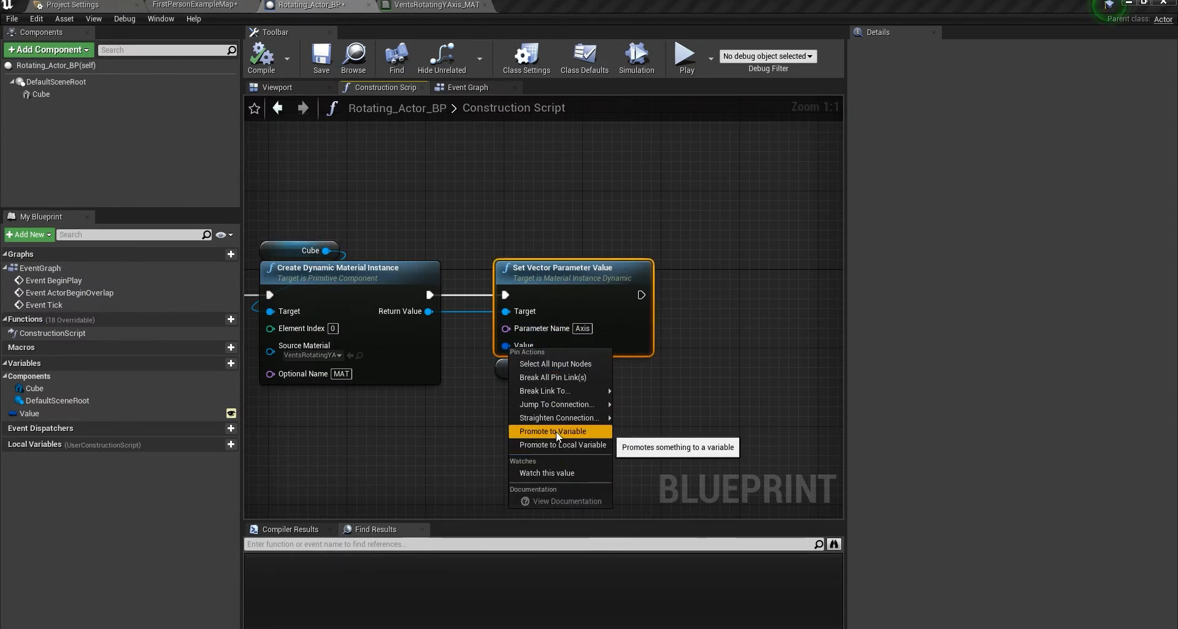
left_click(555, 432)
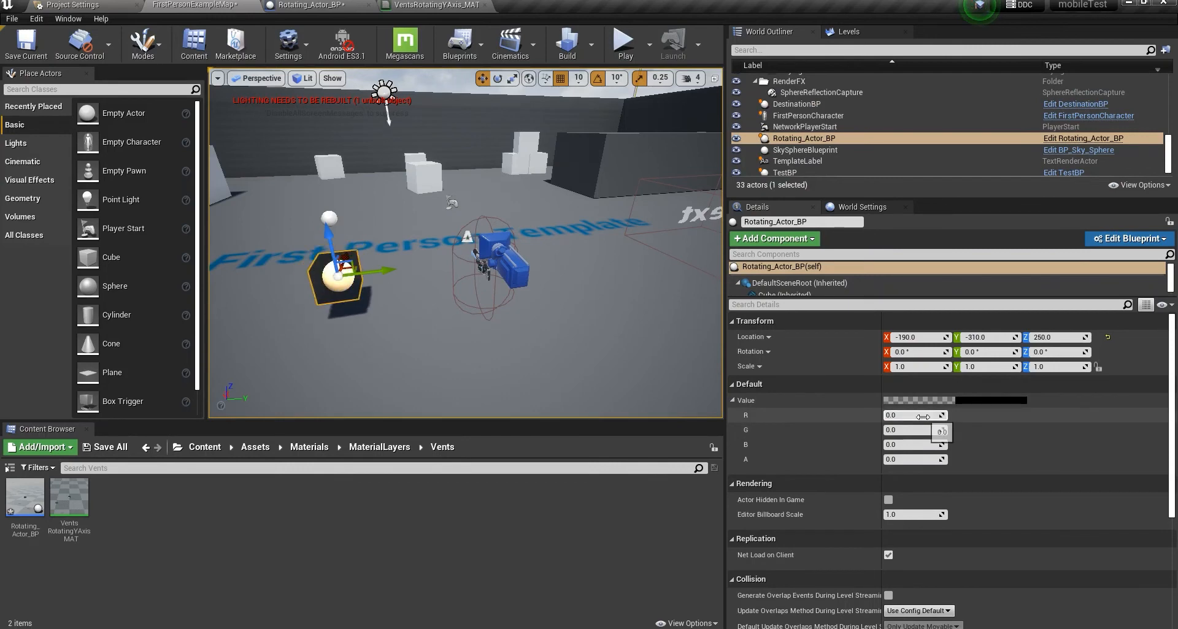
Test Value entries 1.0, 1.0 and 0.5, then drag-adjust the Value fields.
type("1.0")
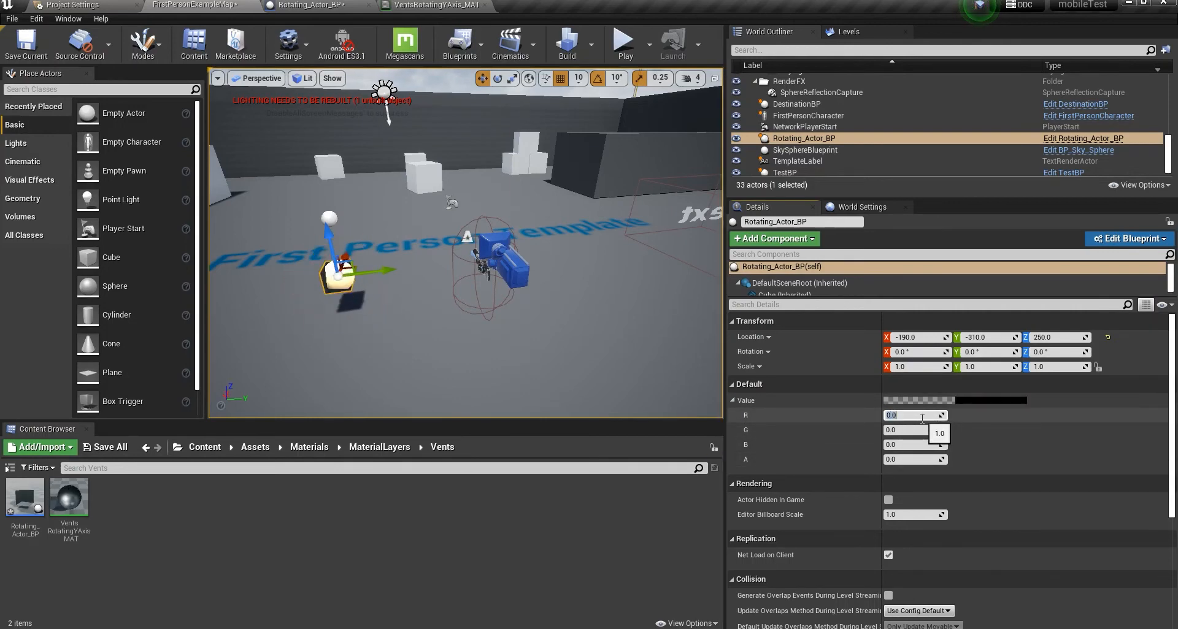
type("1.0")
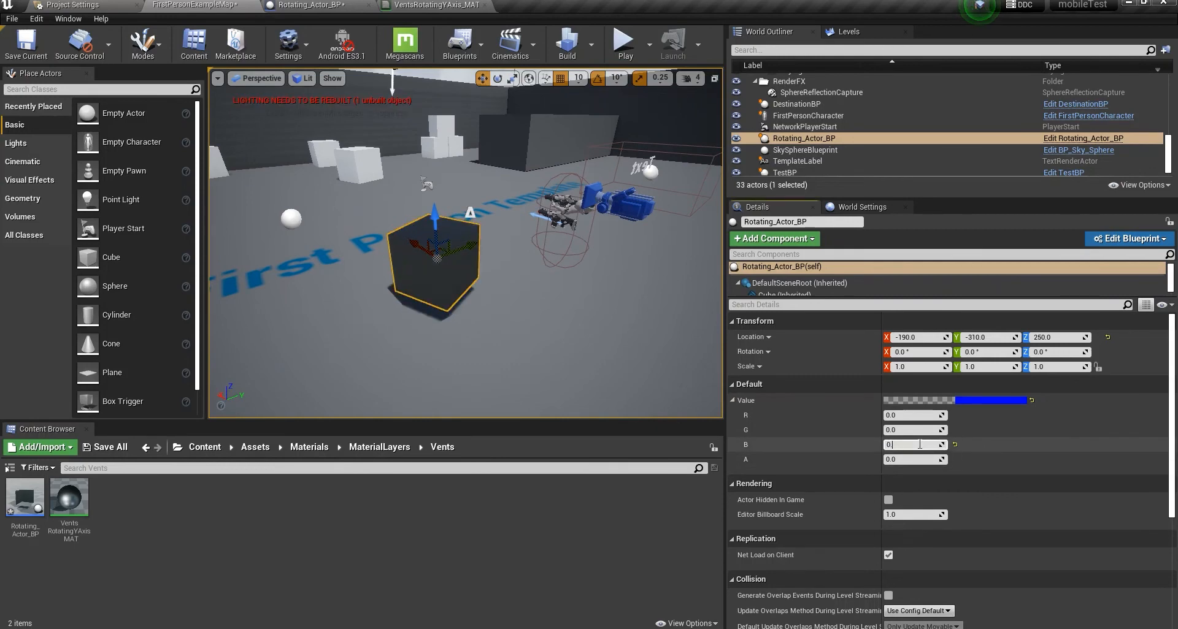
type("0.5")
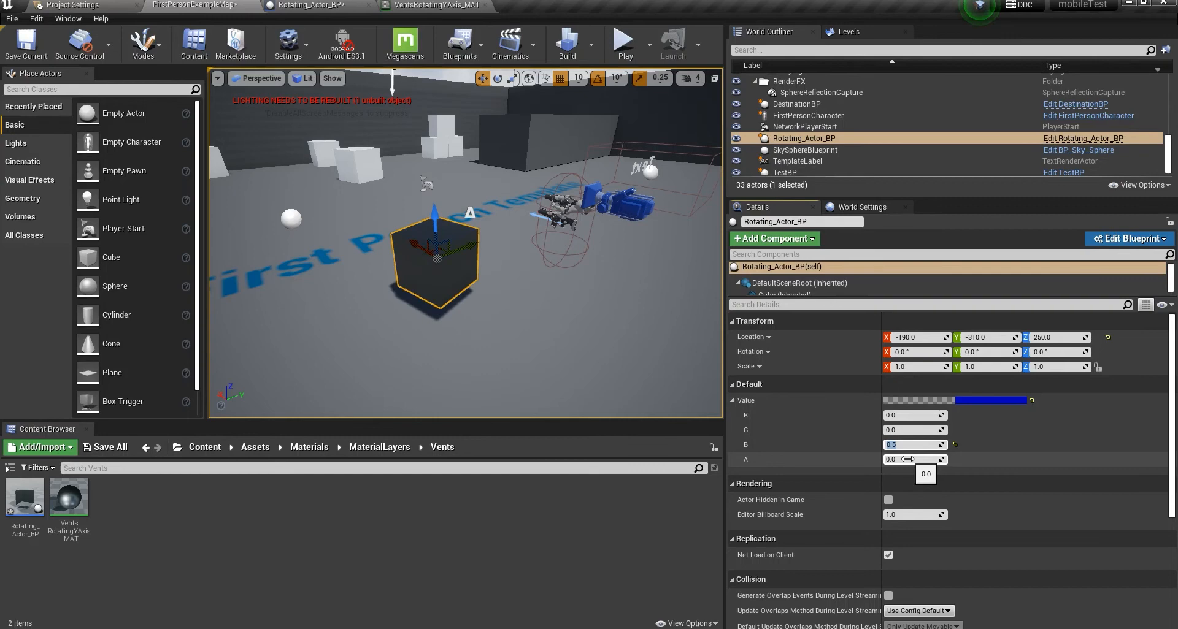
left_click_drag(901, 459, 924, 458)
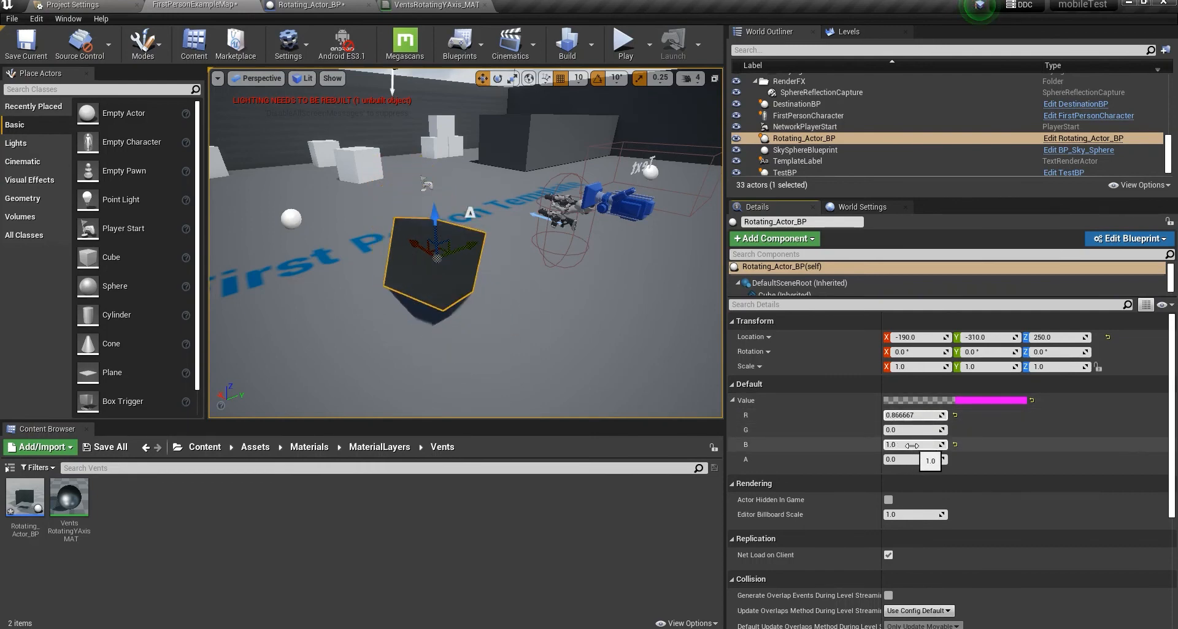
left_click_drag(931, 444, 901, 444)
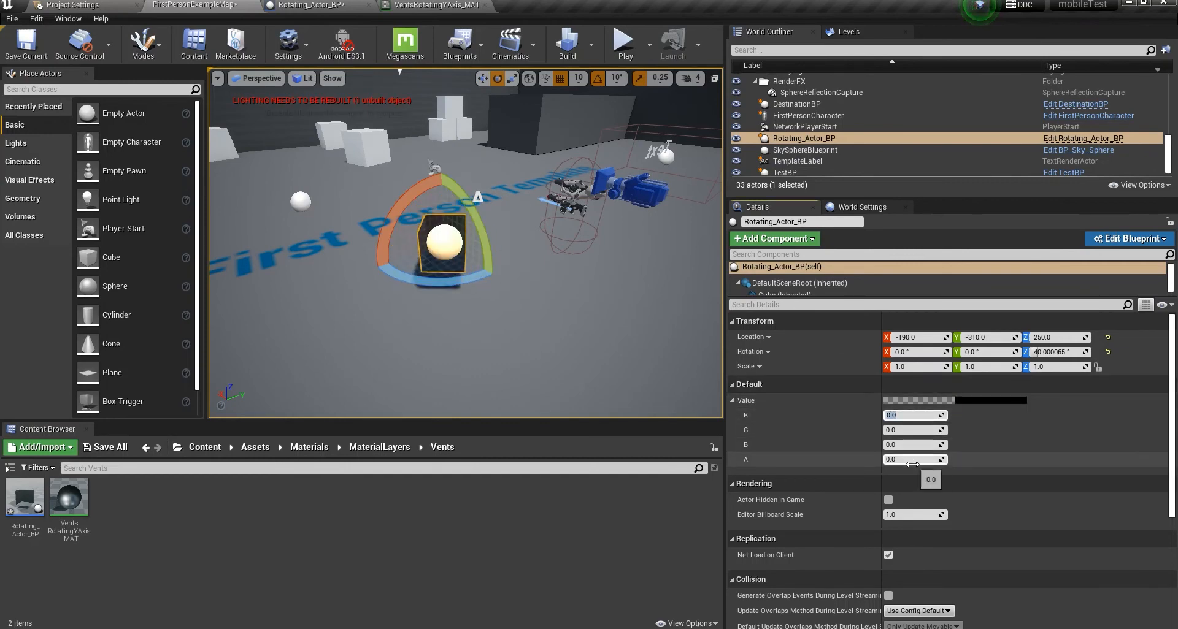
Enter 1.0 in the Value fields ending with R, then compare the material graph and tilted cube.
type("1.0")
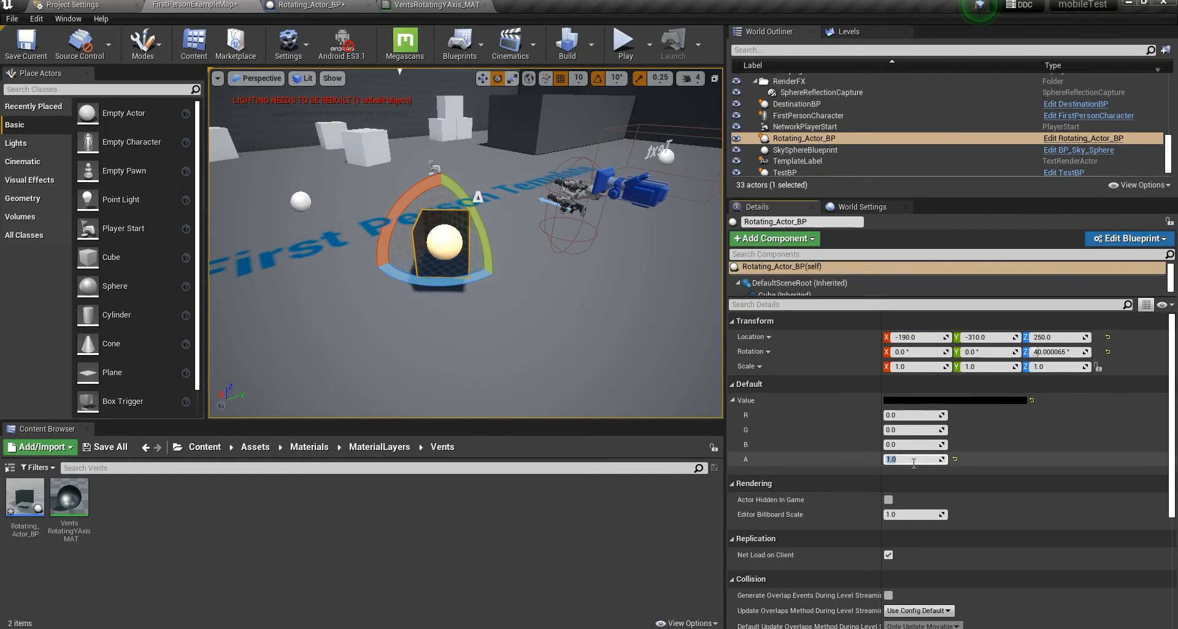
left_click(914, 445)
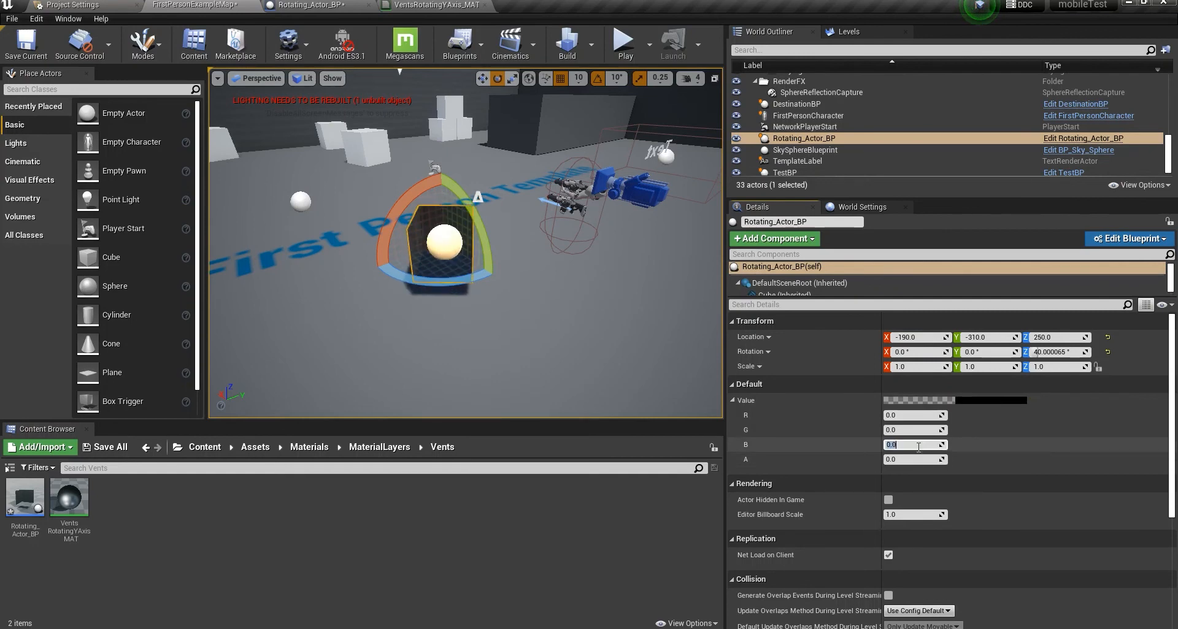
type("1.0")
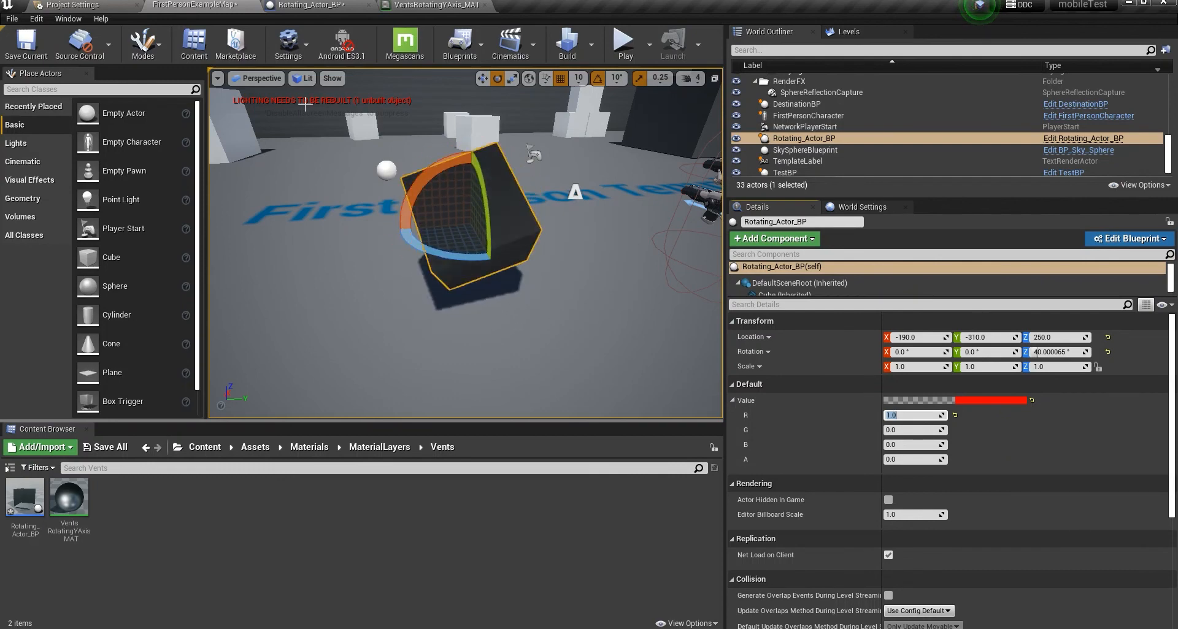
left_click(432, 6)
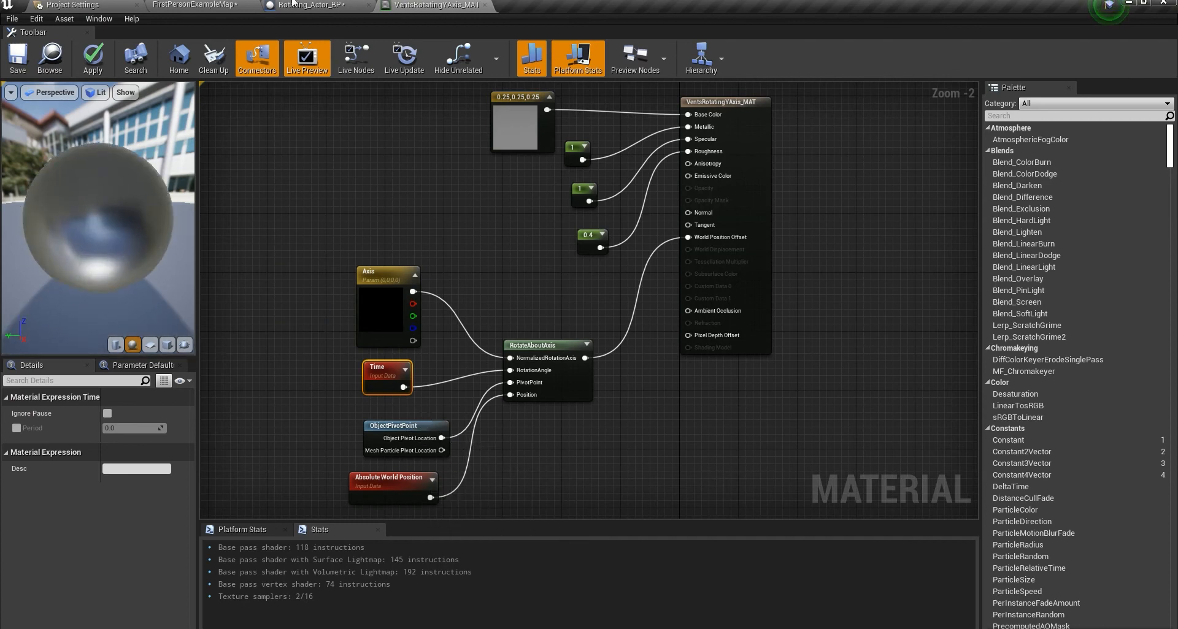
left_click(307, 5)
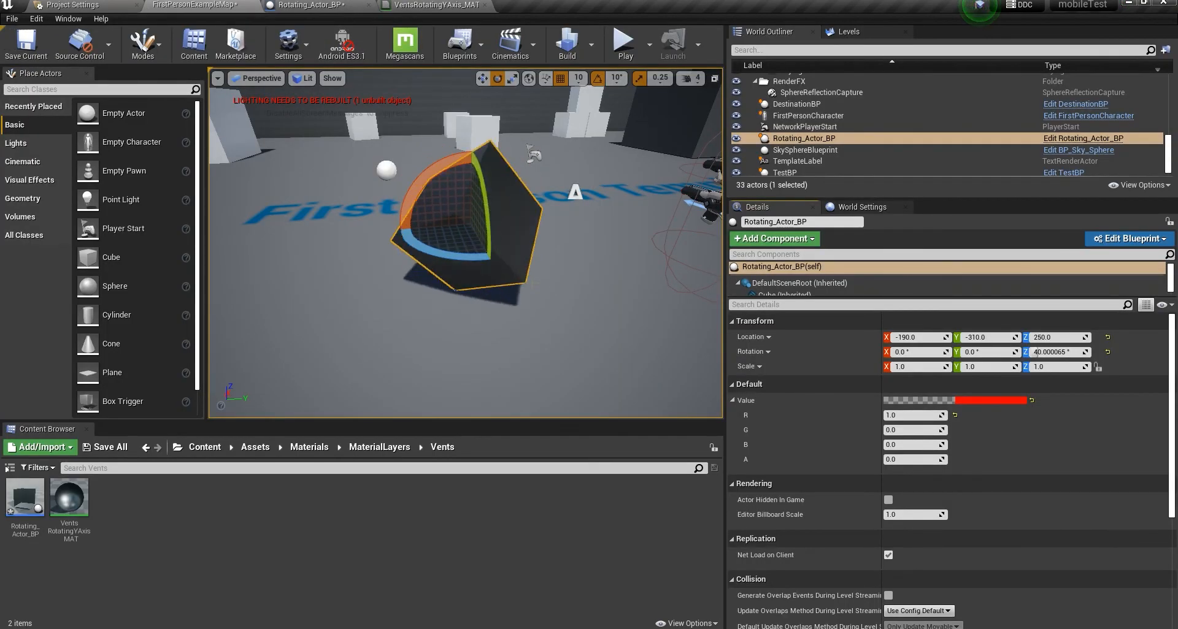